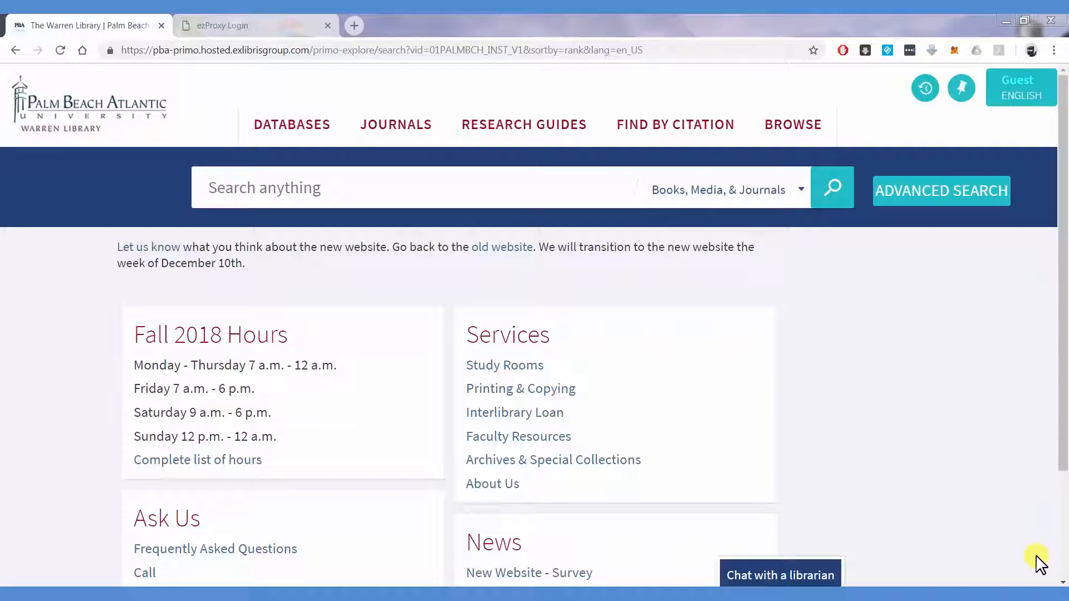
- Search the library catalogue for 'global warming'
{"action": "left_click", "coordinate": [832, 187]}
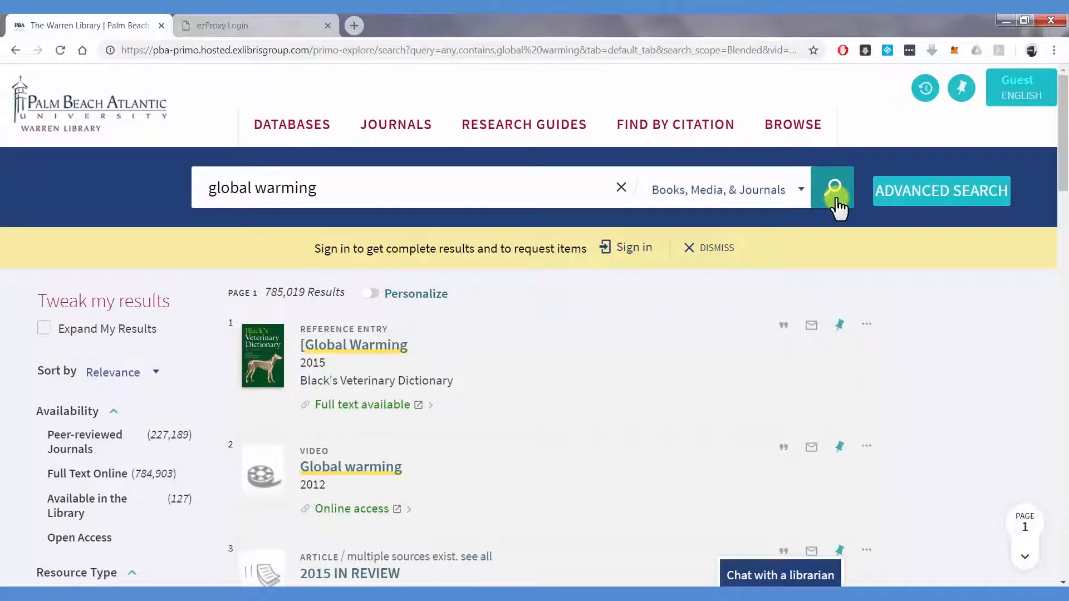
- Open the full text of Black's Veterinary Dictionary 'Global Warming' entry in a new tab
{"action": "scroll", "scroll_direction": "down", "scroll_amount": 3}
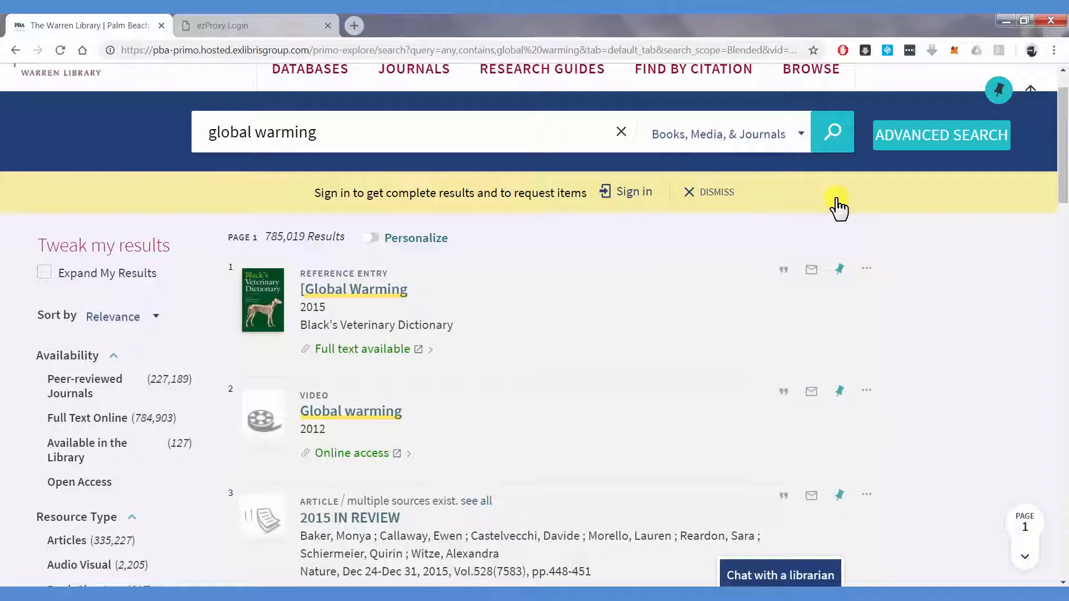
{"action": "mouse_move", "coordinate": [662, 219]}
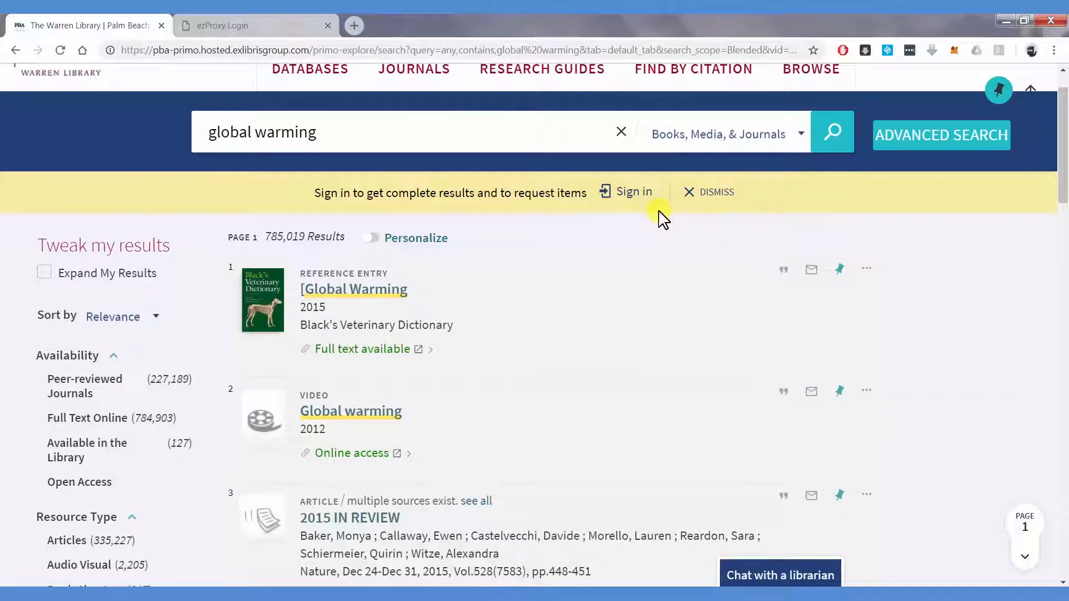
{"action": "mouse_move", "coordinate": [481, 344]}
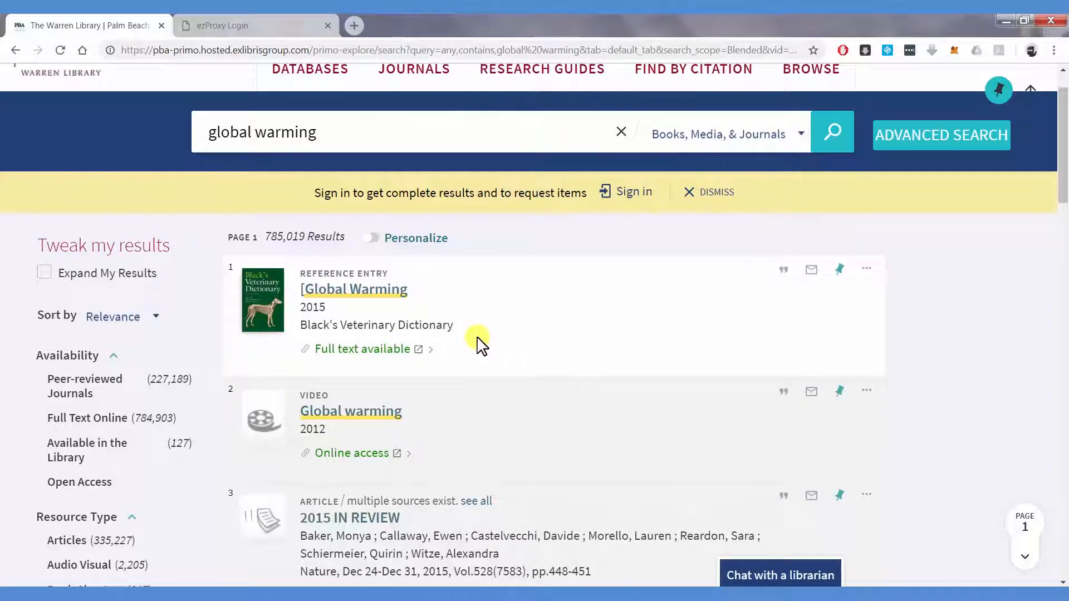
{"action": "mouse_move", "coordinate": [368, 349]}
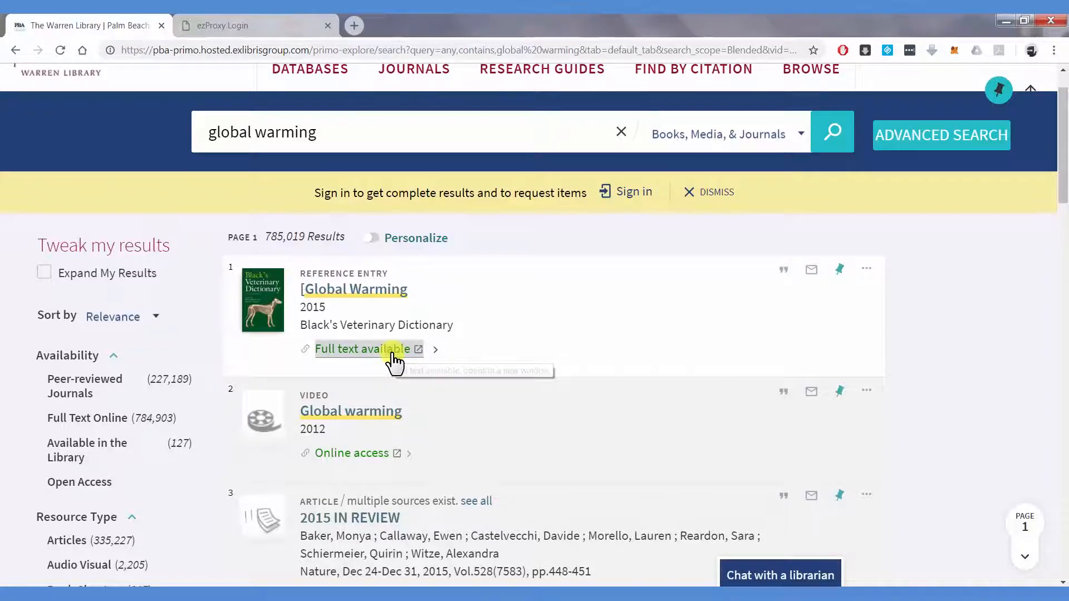
{"action": "left_click", "coordinate": [359, 349]}
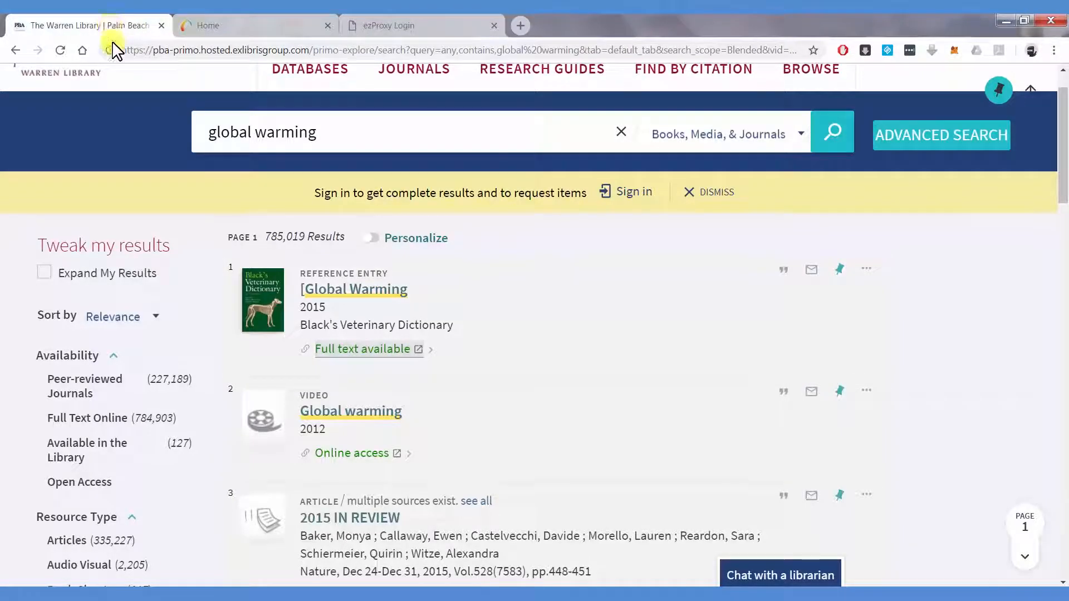
{"action": "mouse_move", "coordinate": [182, 339]}
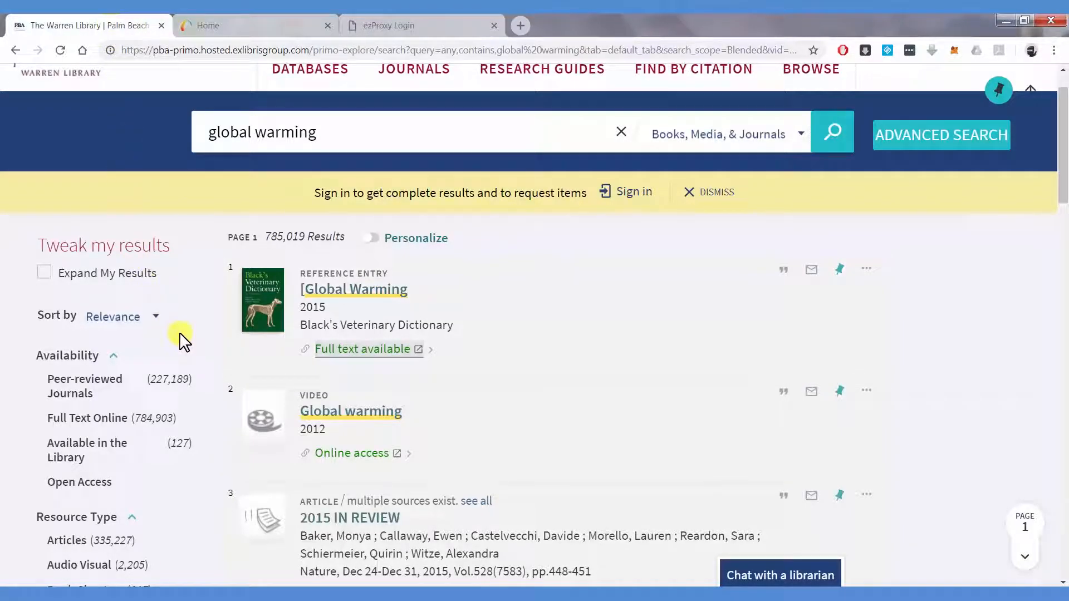
- Filter the global warming results to Books (718) and browse the list
{"action": "scroll", "scroll_direction": "down", "scroll_amount": 3}
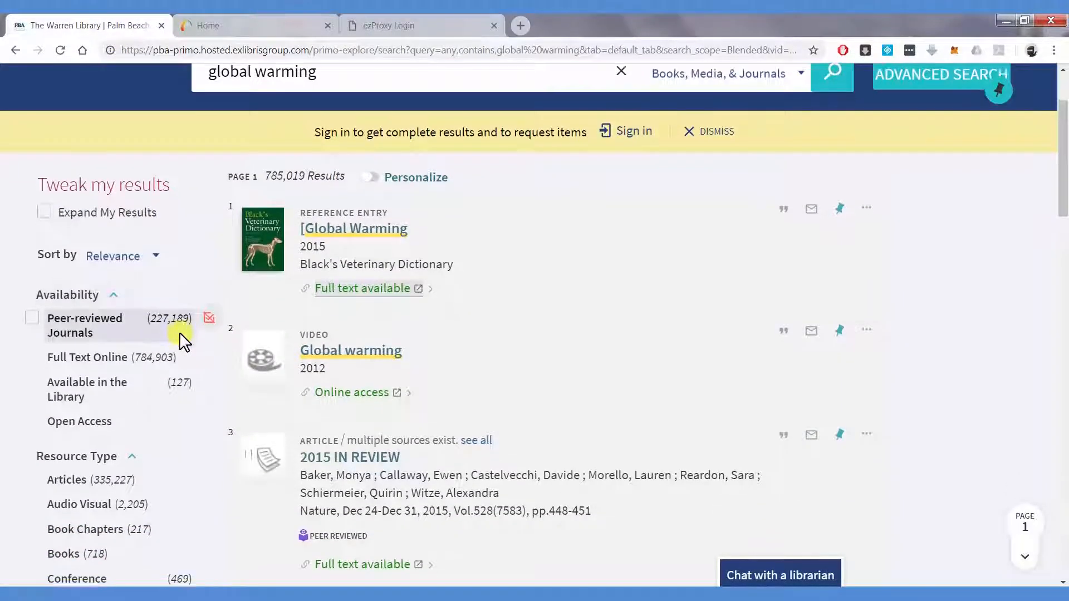
{"action": "scroll", "scroll_direction": "down", "scroll_amount": 3}
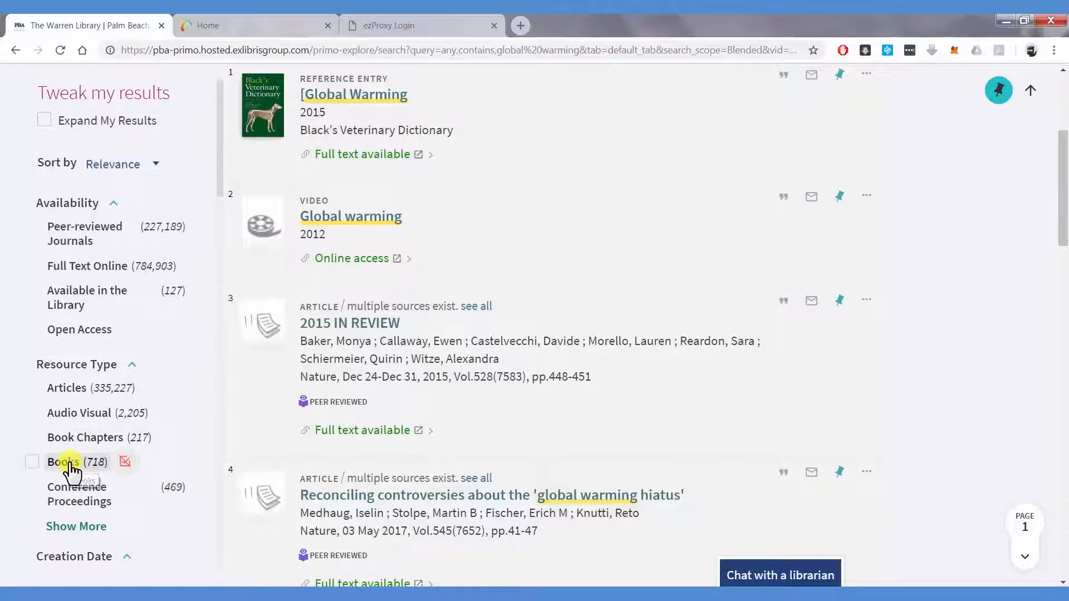
{"action": "left_click", "coordinate": [63, 462]}
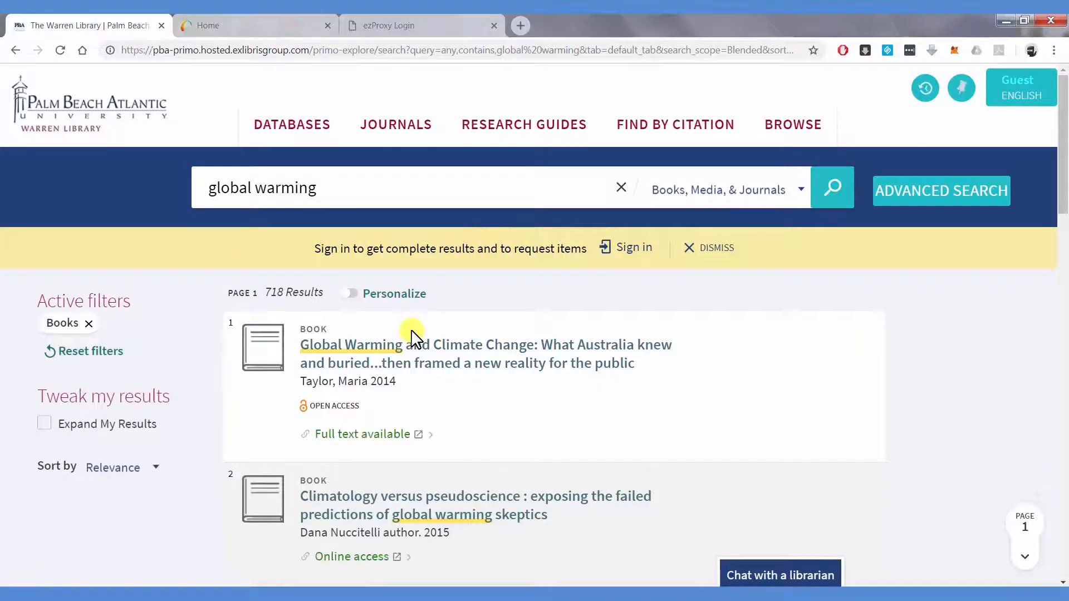
{"action": "left_click", "coordinate": [67, 506]}
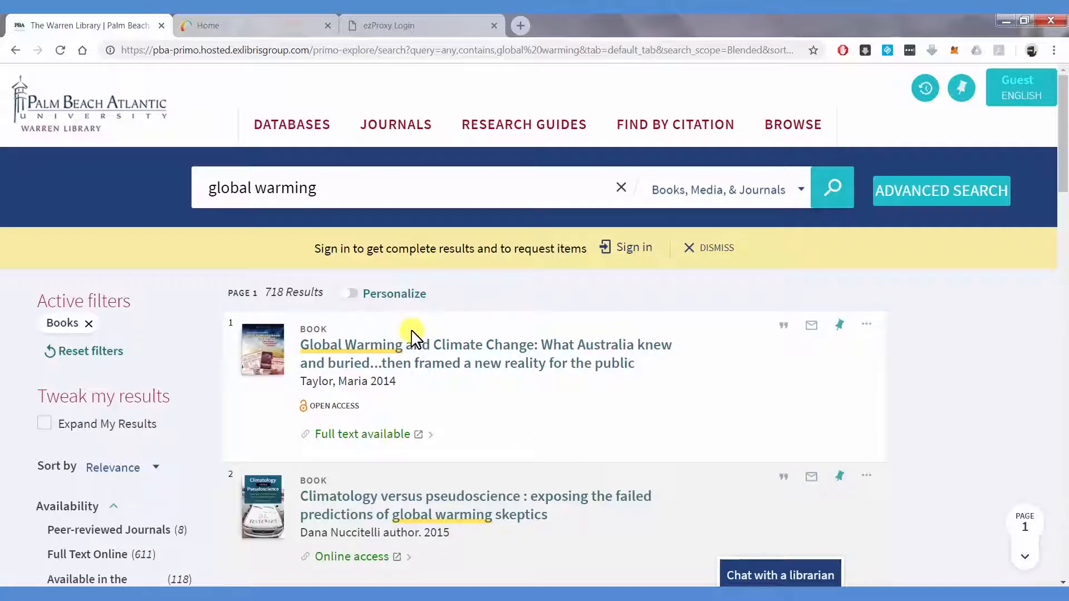
{"action": "scroll", "scroll_direction": "down", "scroll_amount": 3}
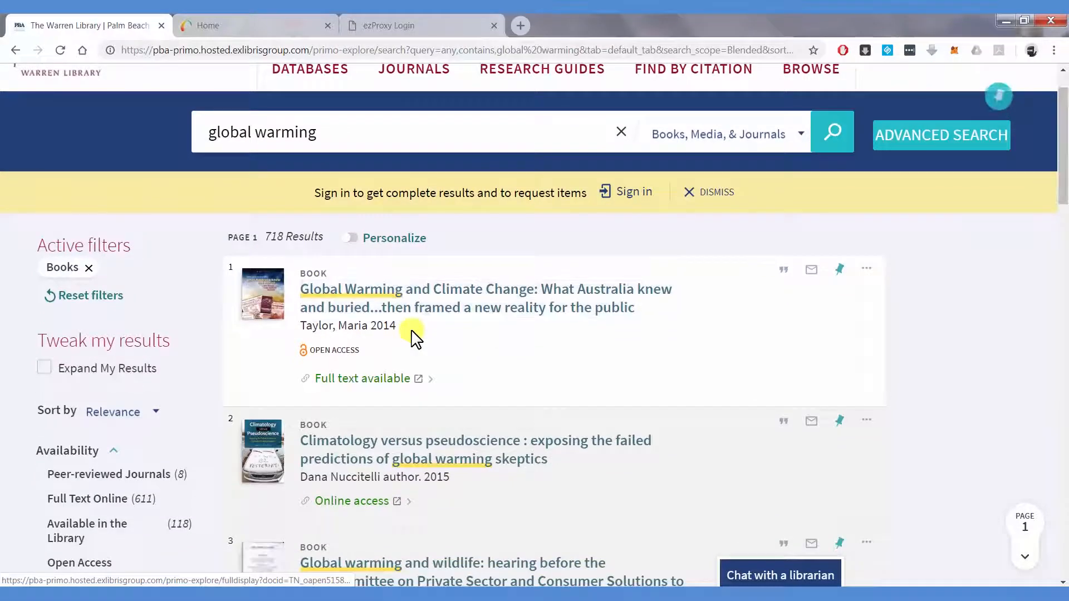
{"action": "scroll", "scroll_direction": "down", "scroll_amount": 3}
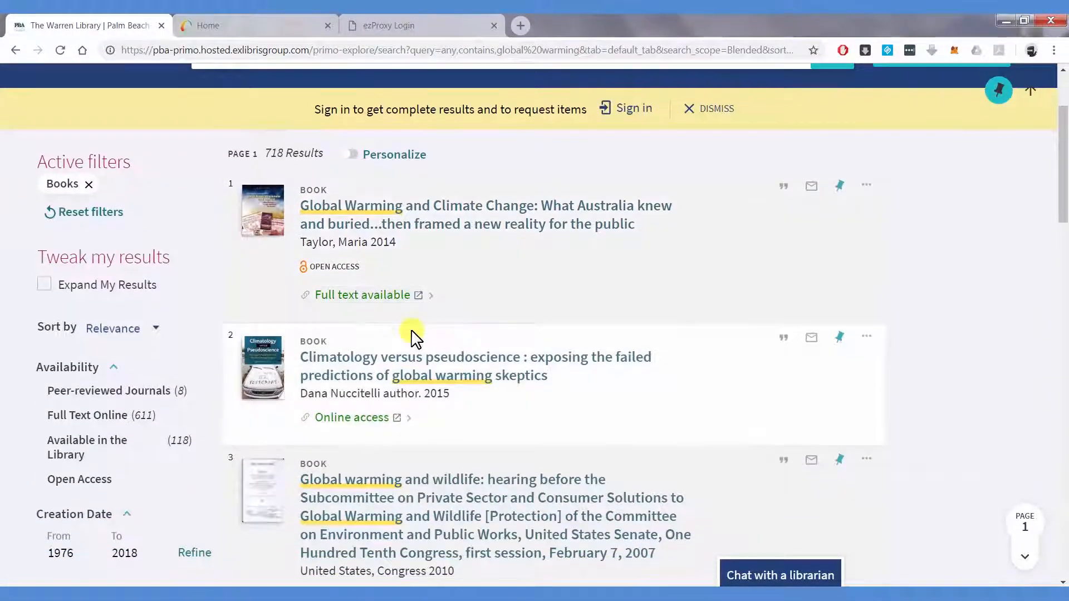
{"action": "scroll", "scroll_direction": "down", "scroll_amount": 3}
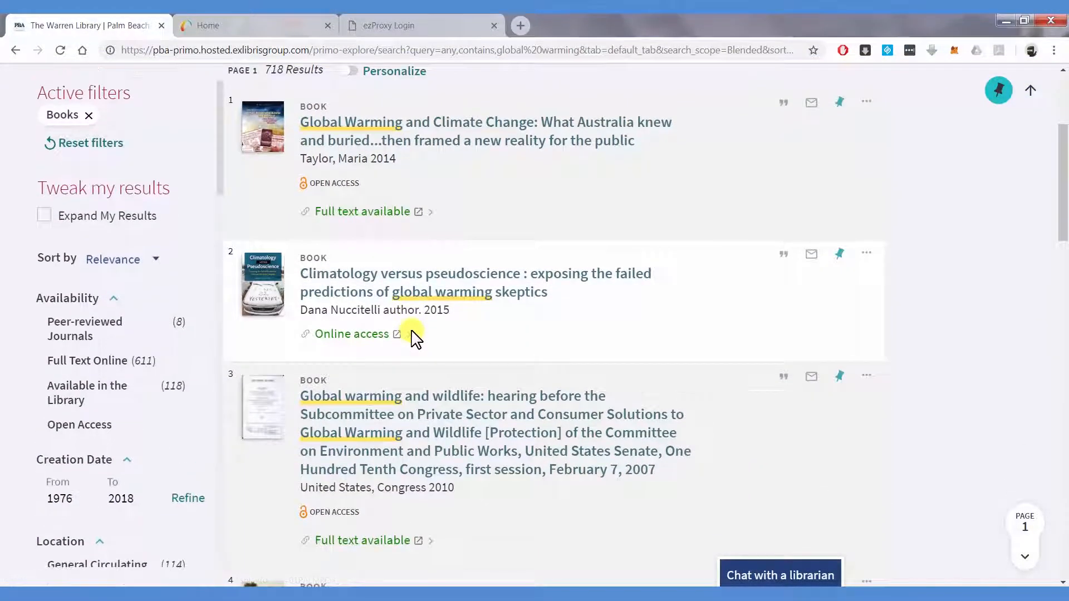
{"action": "scroll", "scroll_direction": "down", "scroll_amount": 3}
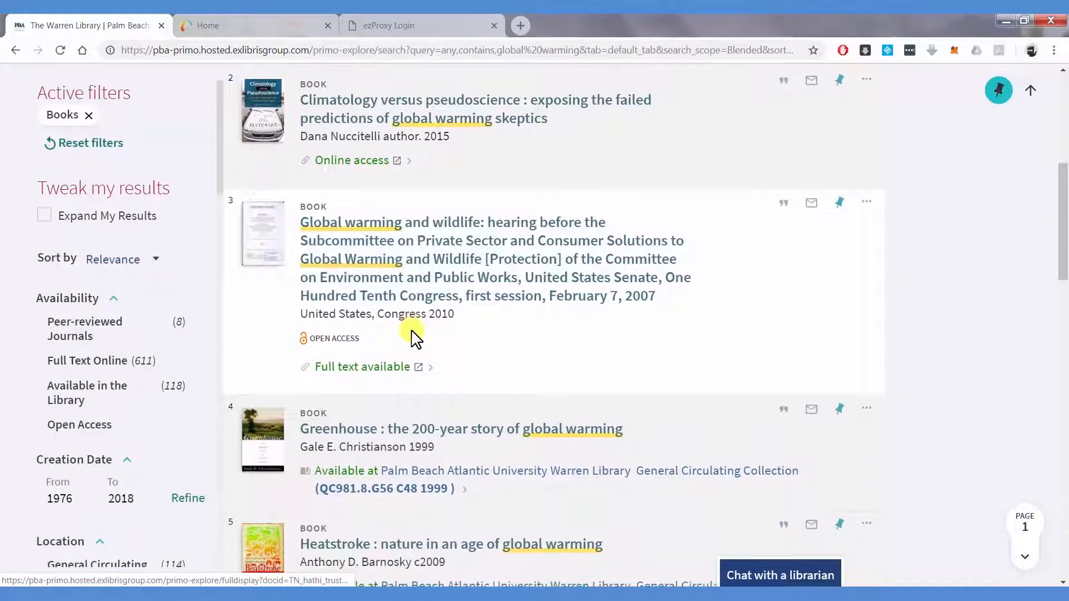
{"action": "scroll", "scroll_direction": "down", "scroll_amount": 3}
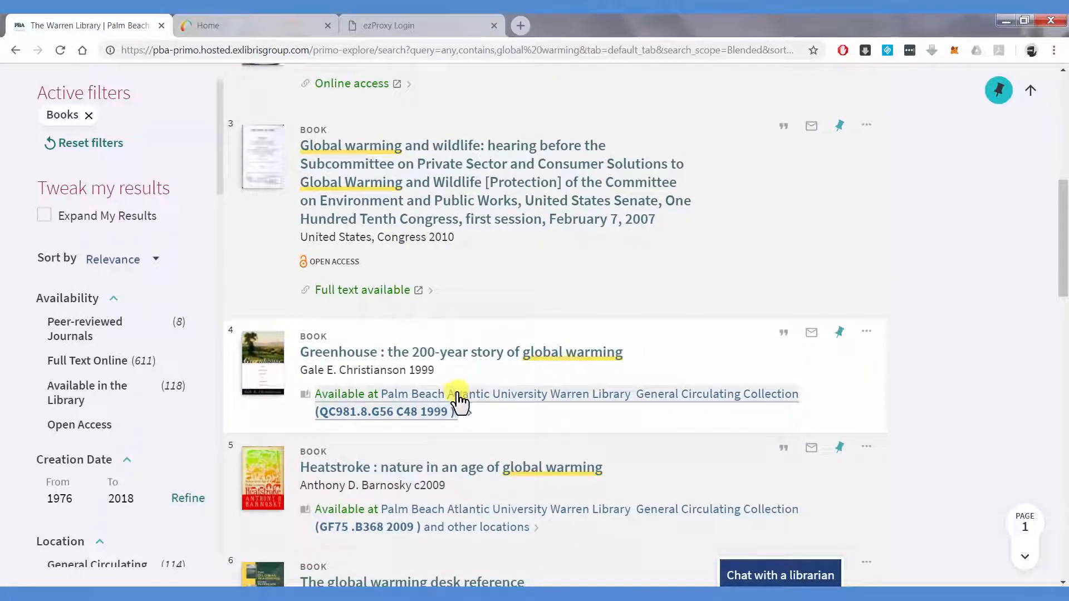
{"action": "mouse_move", "coordinate": [463, 399]}
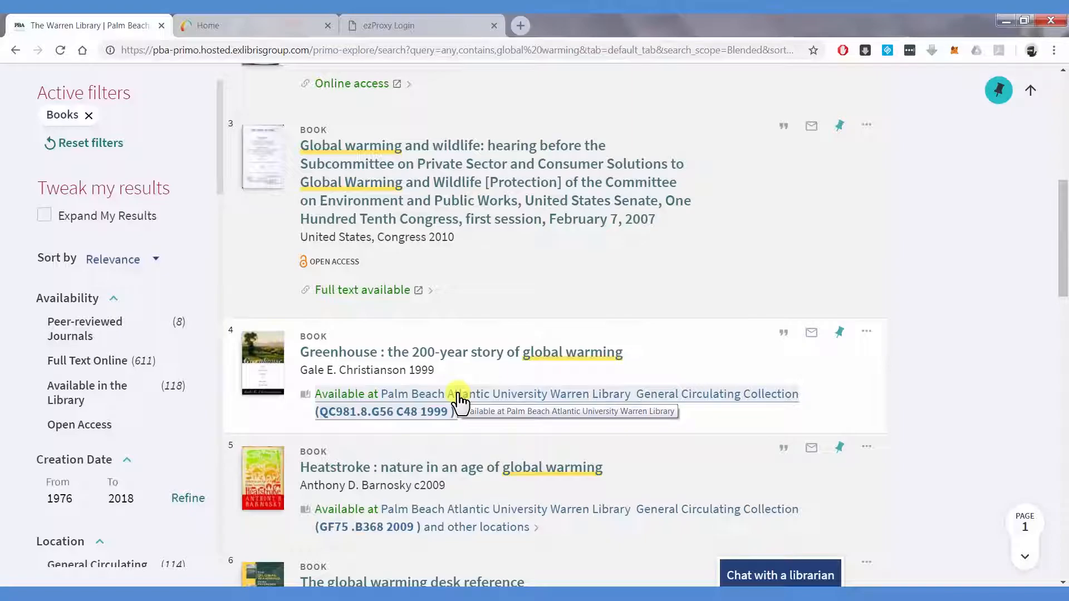
- Open the Greenhouse book record and locate its shelf on the library map
{"action": "left_click", "coordinate": [461, 352]}
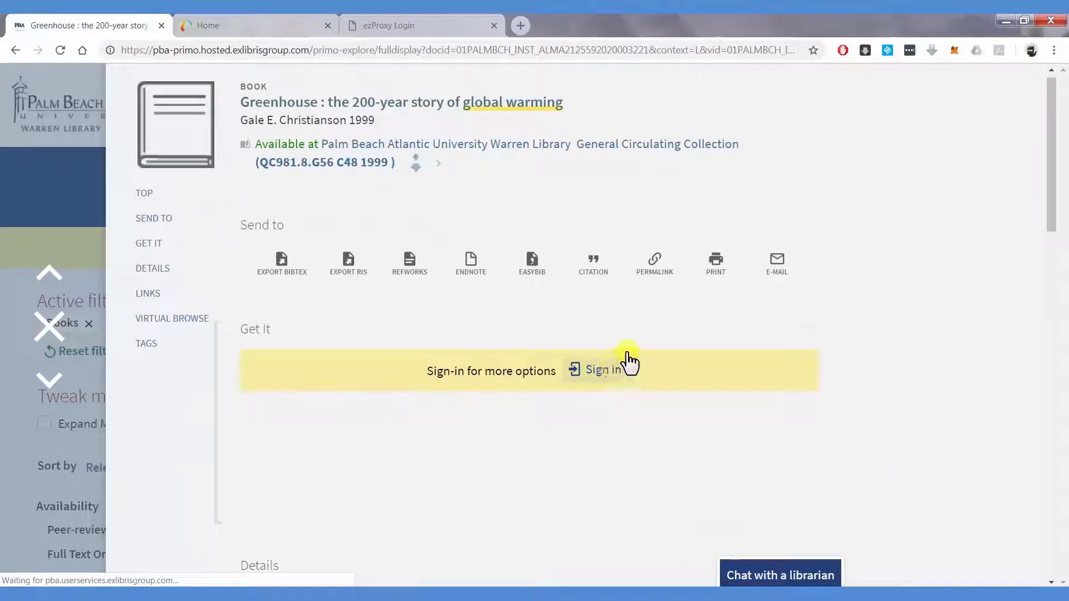
{"action": "scroll", "scroll_direction": "down", "scroll_amount": 3}
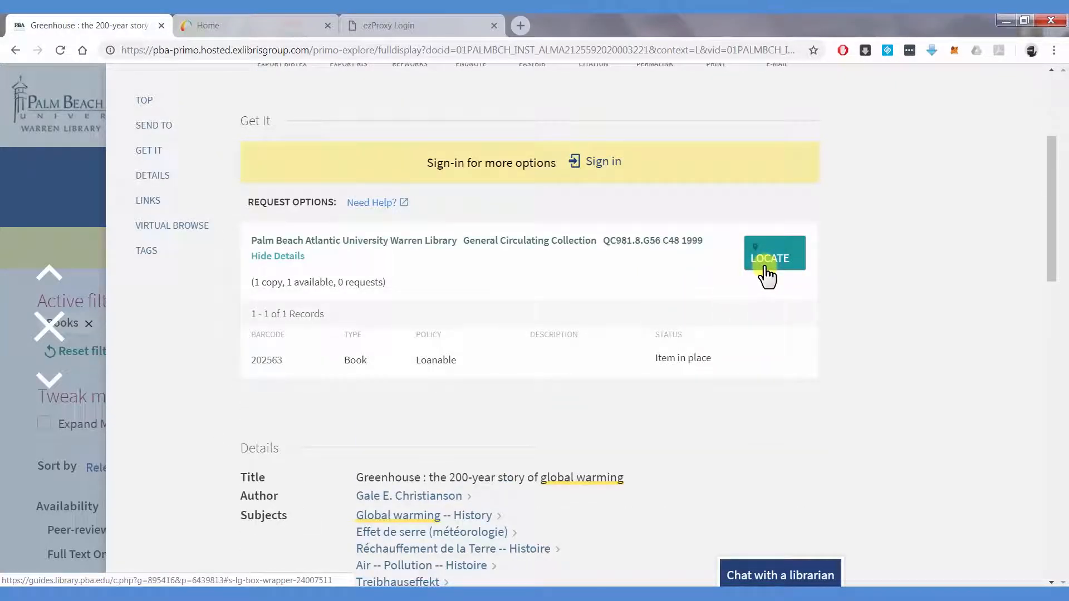
{"action": "left_click", "coordinate": [774, 257]}
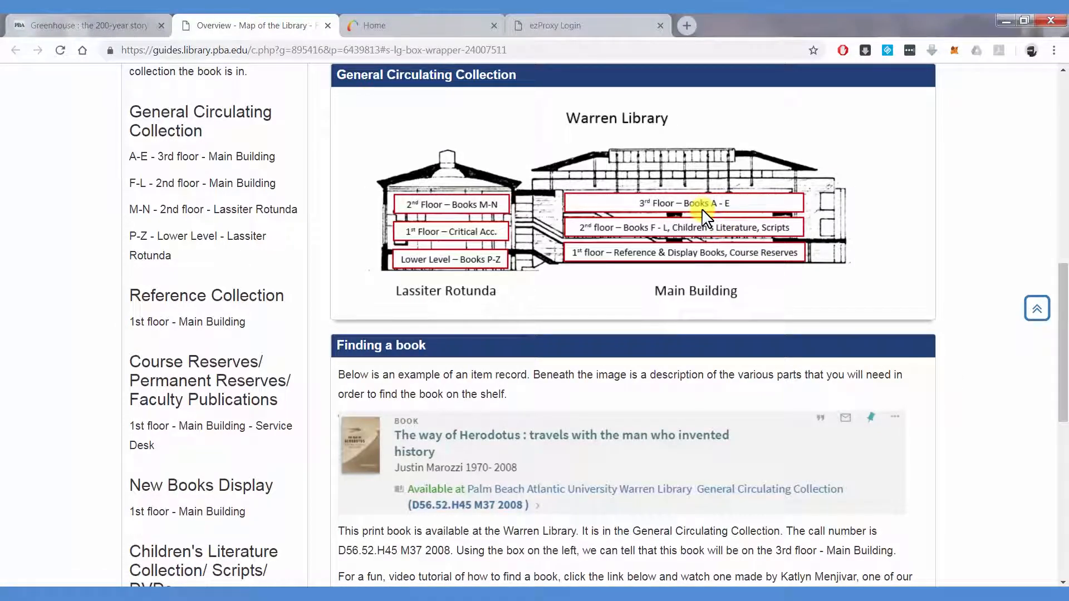
{"action": "mouse_move", "coordinate": [753, 235]}
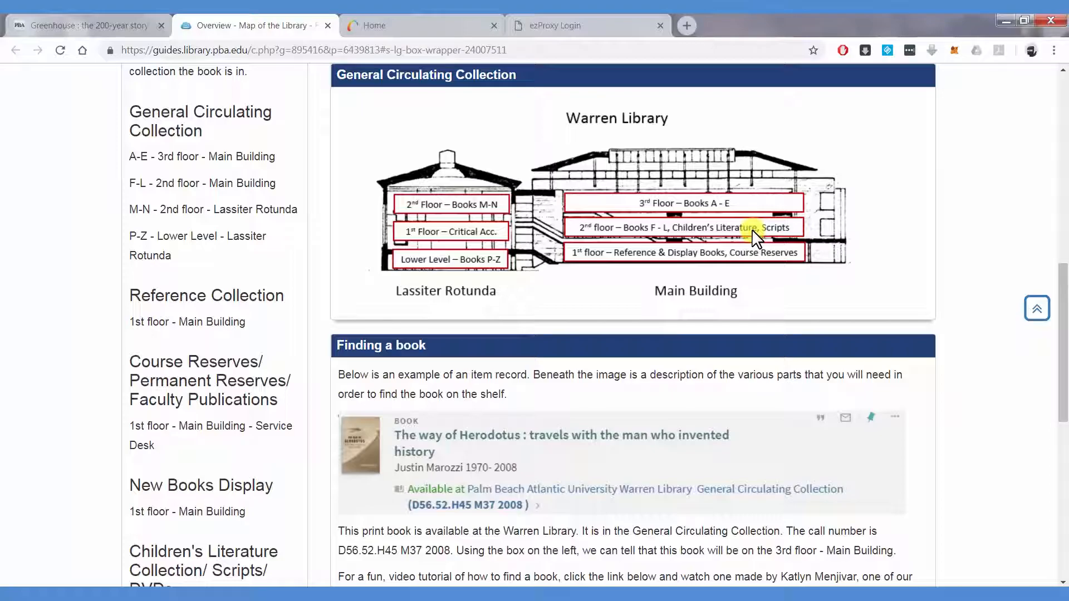
{"action": "mouse_move", "coordinate": [505, 87]}
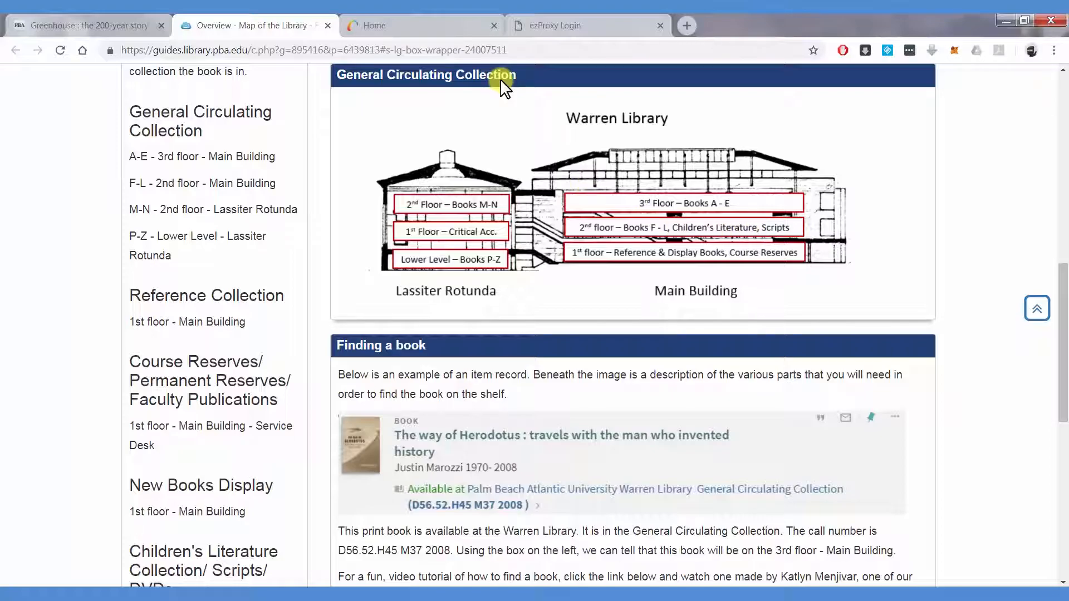
- Return from the floor map to the Greenhouse book record tab
{"action": "left_click", "coordinate": [85, 25]}
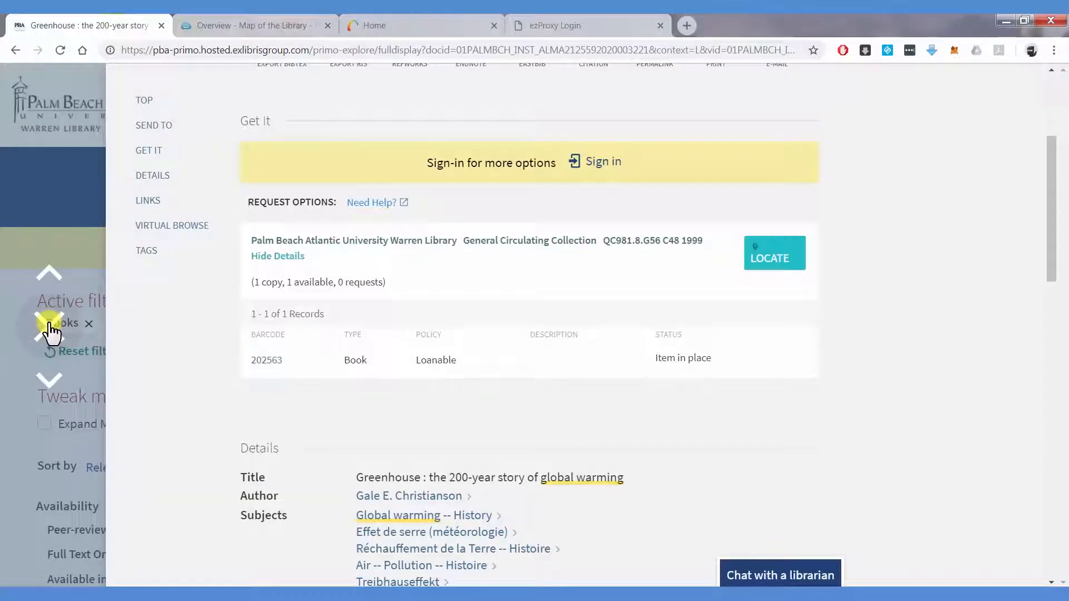
- Close the Greenhouse record and return to the 718 book results
{"action": "left_click", "coordinate": [15, 50]}
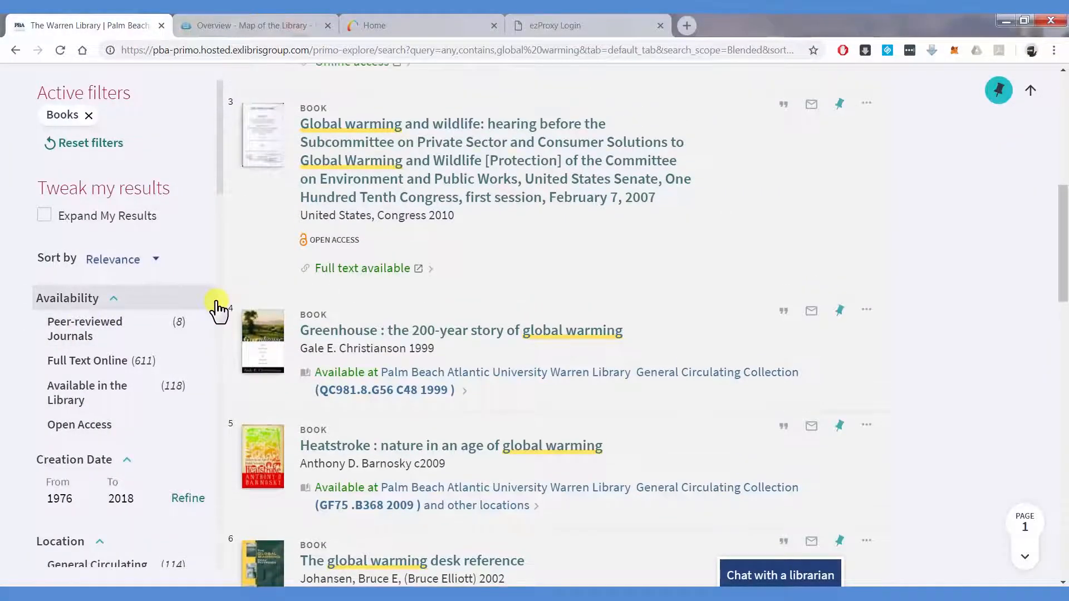
{"action": "scroll", "scroll_direction": "up", "scroll_amount": 3}
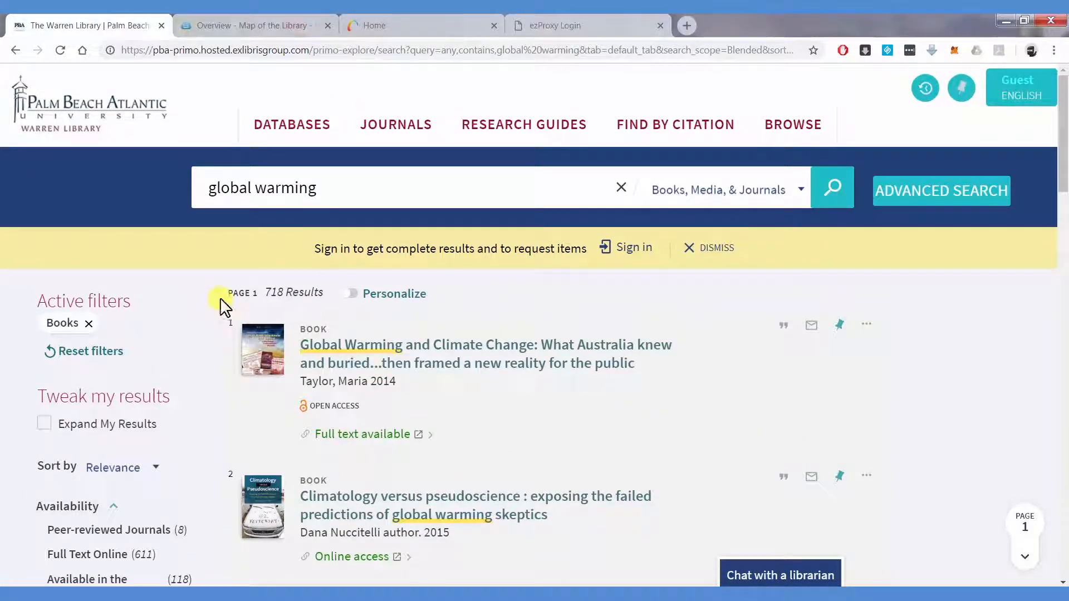
{"action": "mouse_move", "coordinate": [1021, 87]}
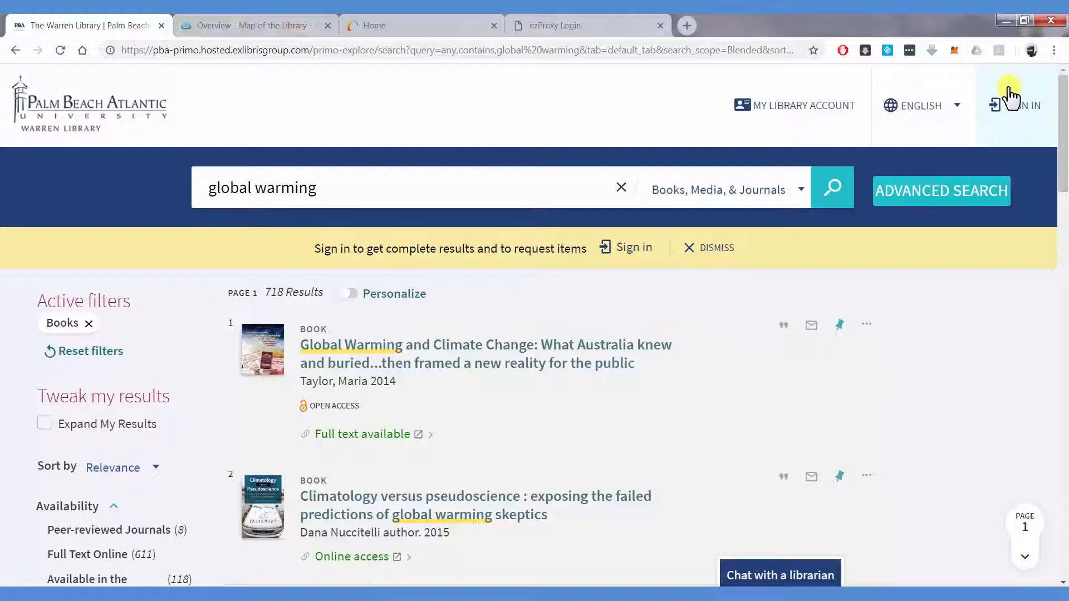
{"action": "mouse_move", "coordinate": [1017, 116]}
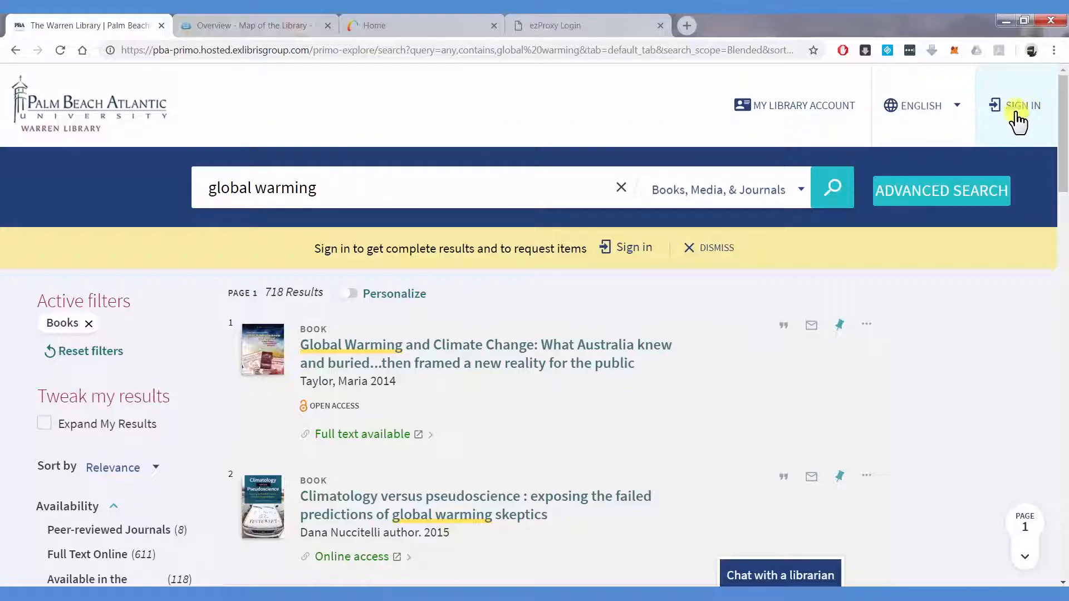
{"action": "mouse_move", "coordinate": [826, 133]}
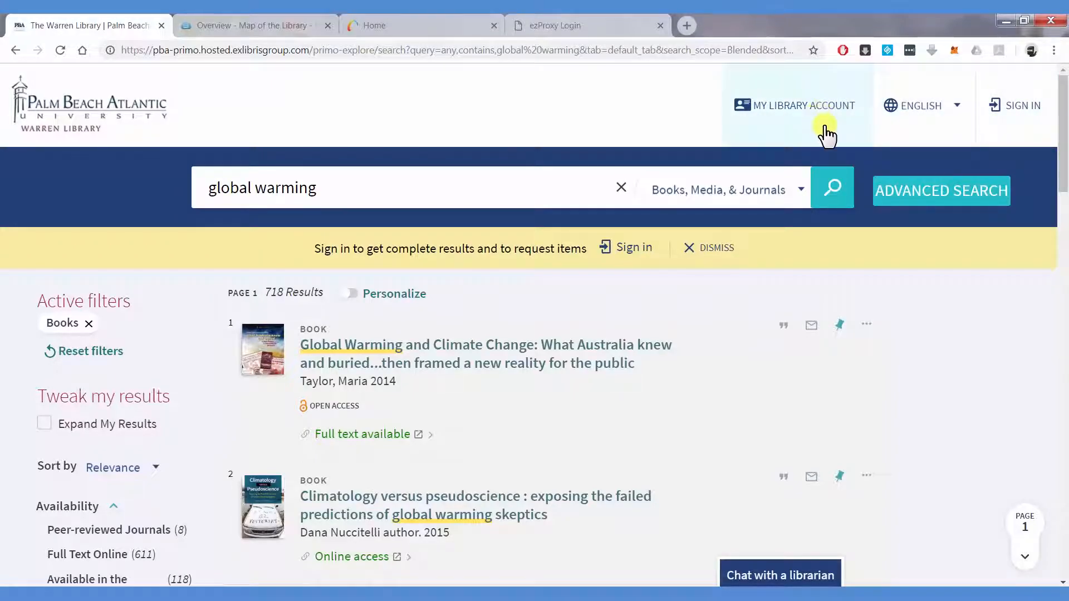
{"action": "mouse_move", "coordinate": [813, 160]}
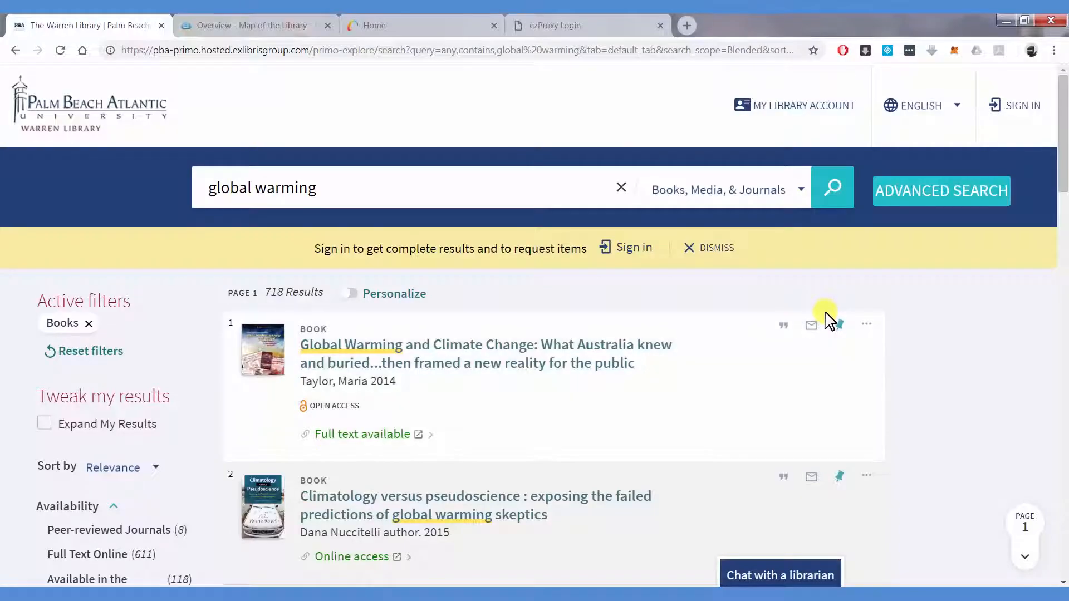
{"action": "mouse_move", "coordinate": [840, 324]}
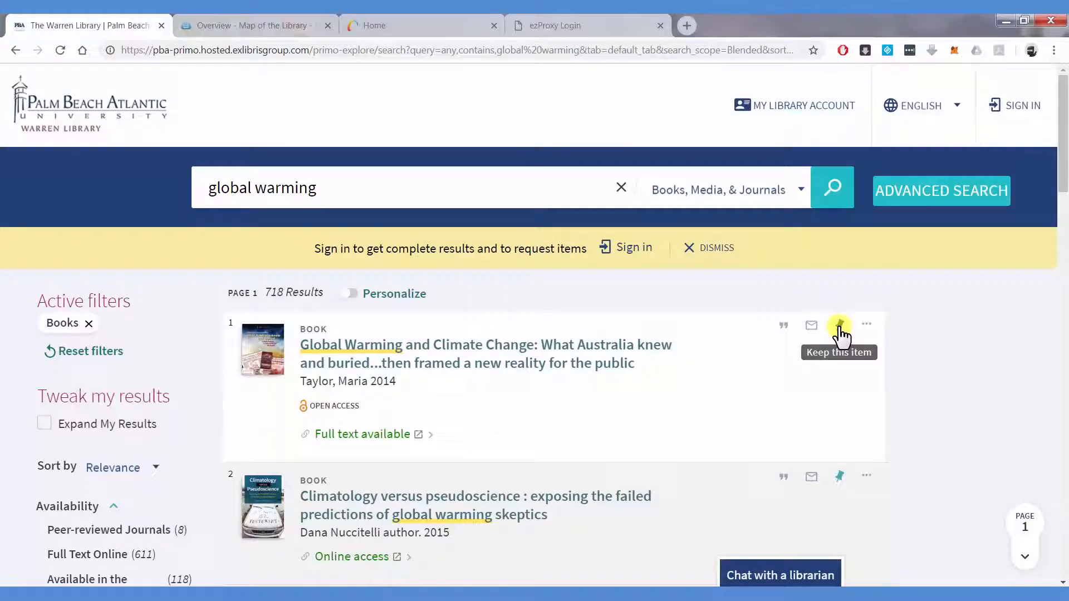
{"action": "mouse_move", "coordinate": [941, 190]}
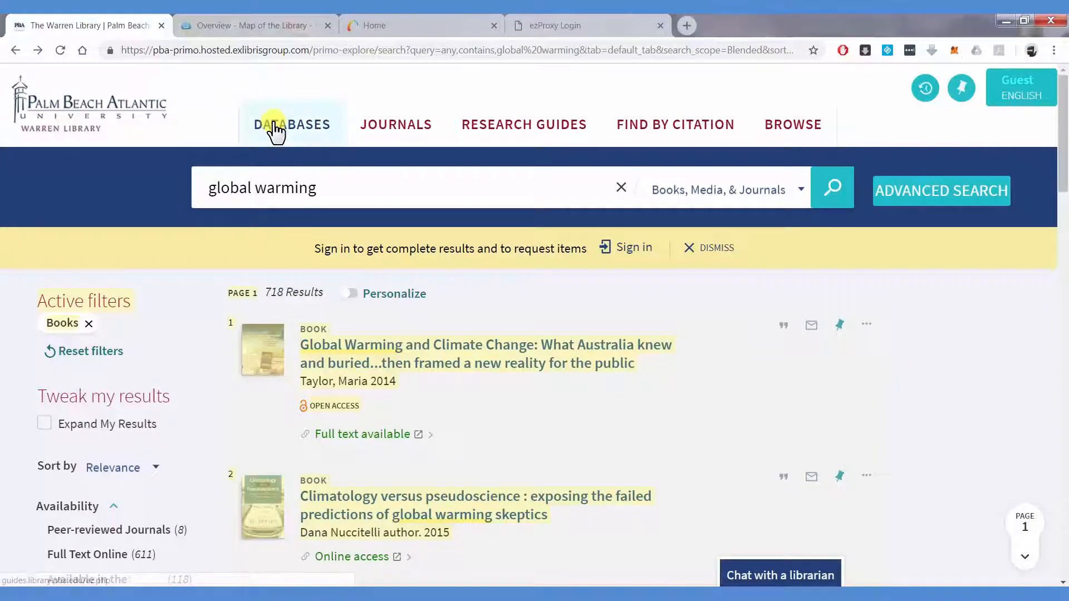
- Open the A-Z Databases page listing 153 databases and choose the General subject
{"action": "left_click", "coordinate": [291, 124]}
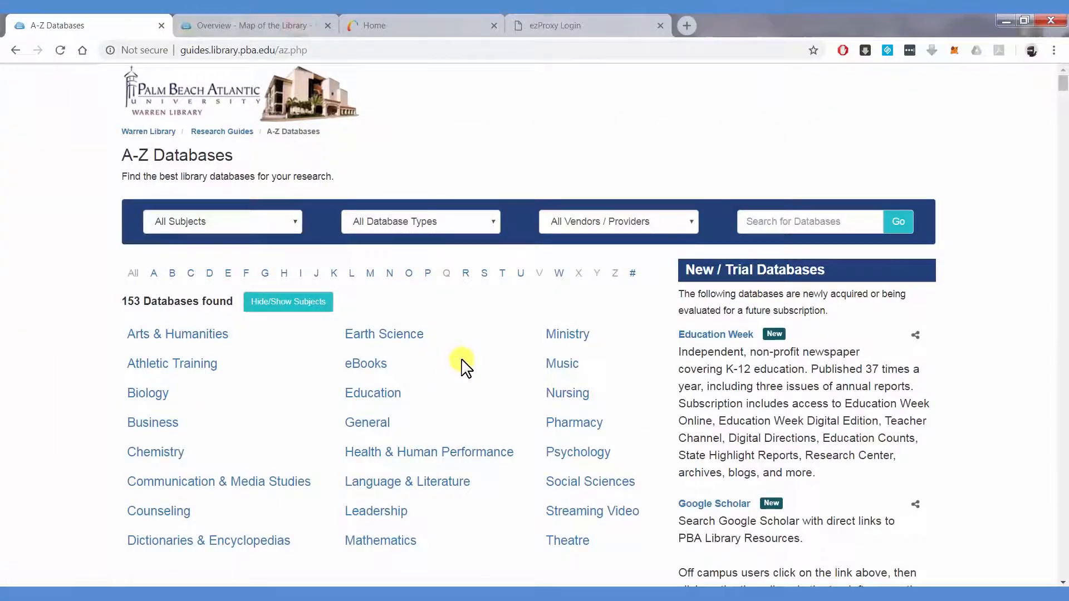
{"action": "scroll", "scroll_direction": "down", "scroll_amount": 3}
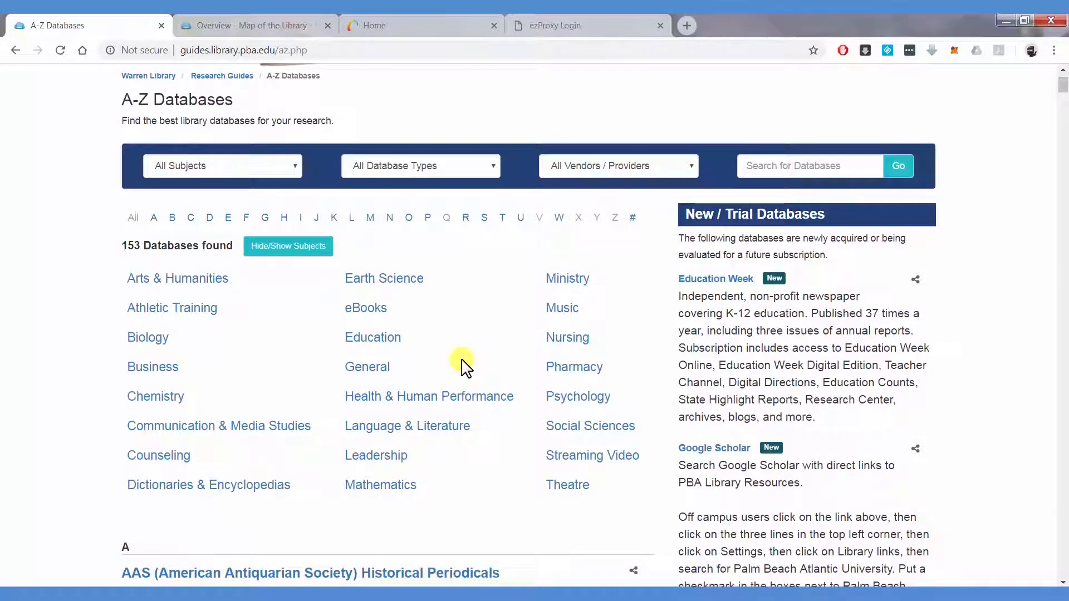
{"action": "left_click", "coordinate": [367, 367]}
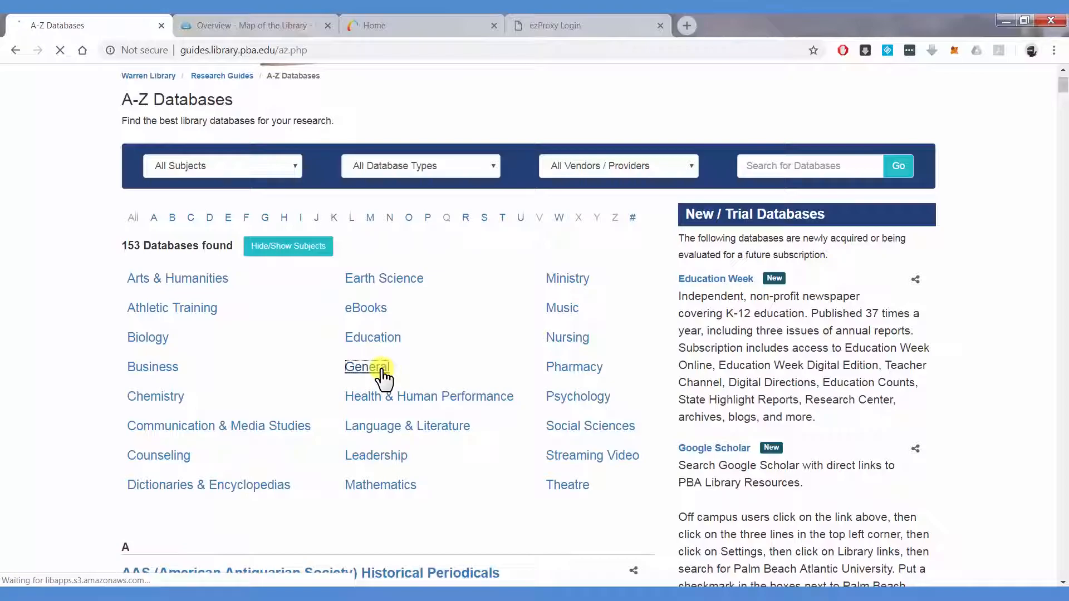
- Filter databases to General and scroll the Best Bets down to ProQuest Central
{"action": "left_click", "coordinate": [367, 367]}
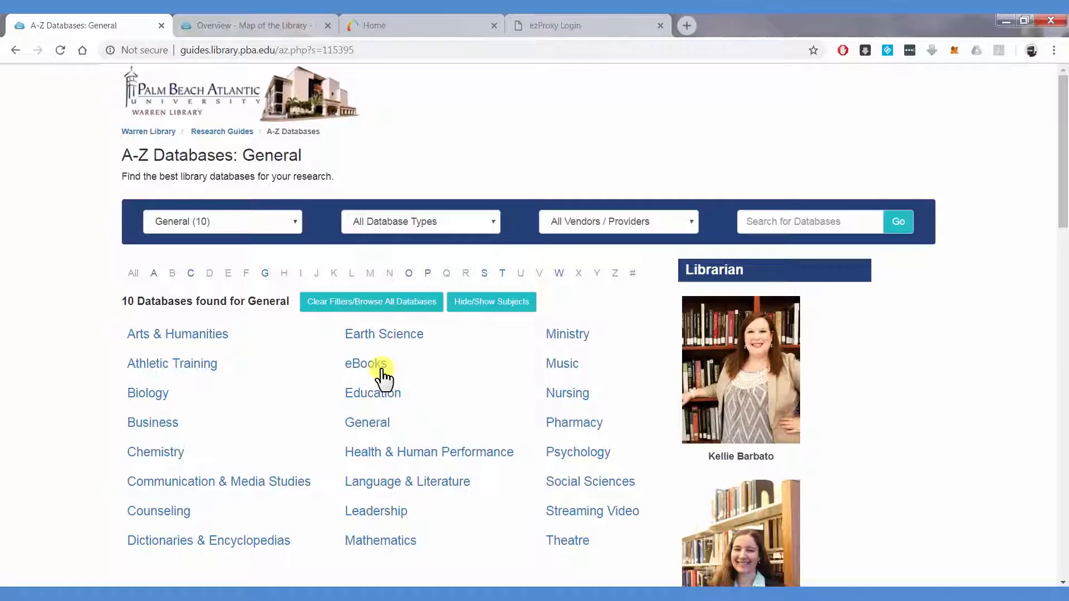
{"action": "scroll", "scroll_direction": "down", "scroll_amount": 3}
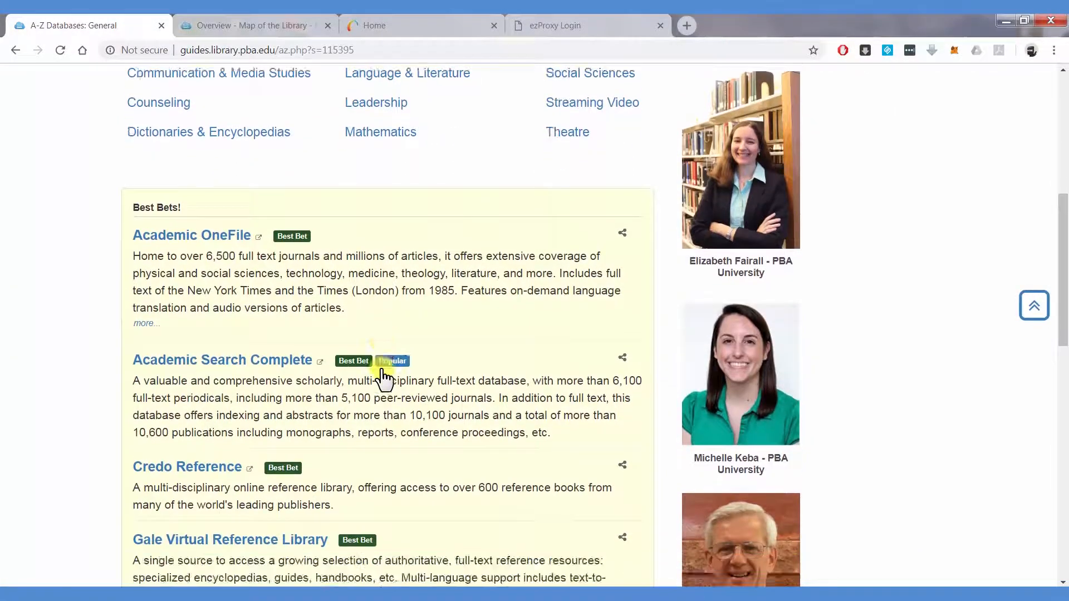
{"action": "scroll", "scroll_direction": "down", "scroll_amount": 3}
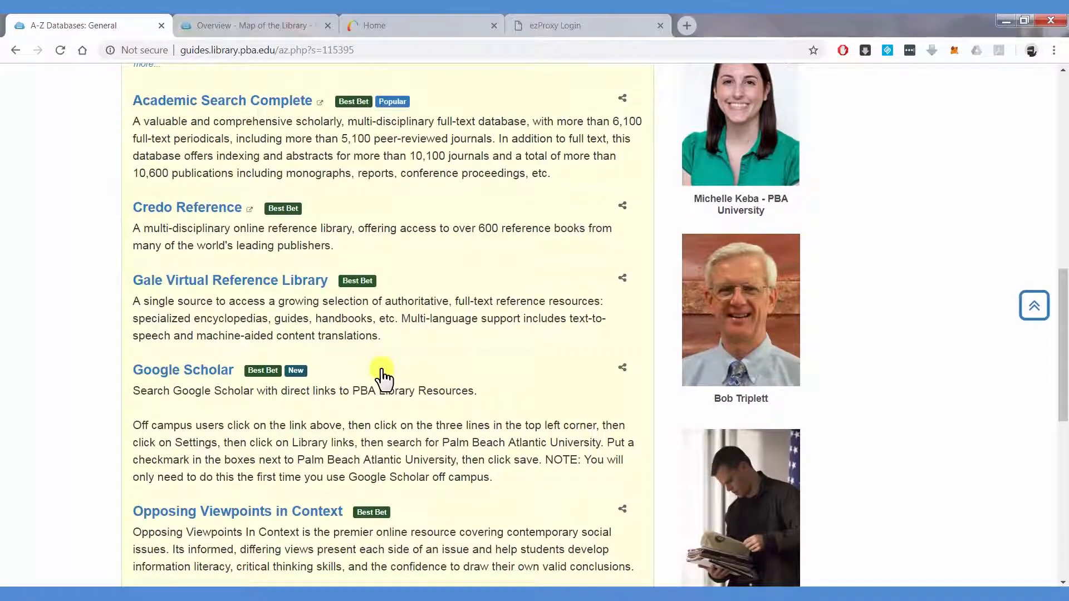
{"action": "scroll", "scroll_direction": "down", "scroll_amount": 3}
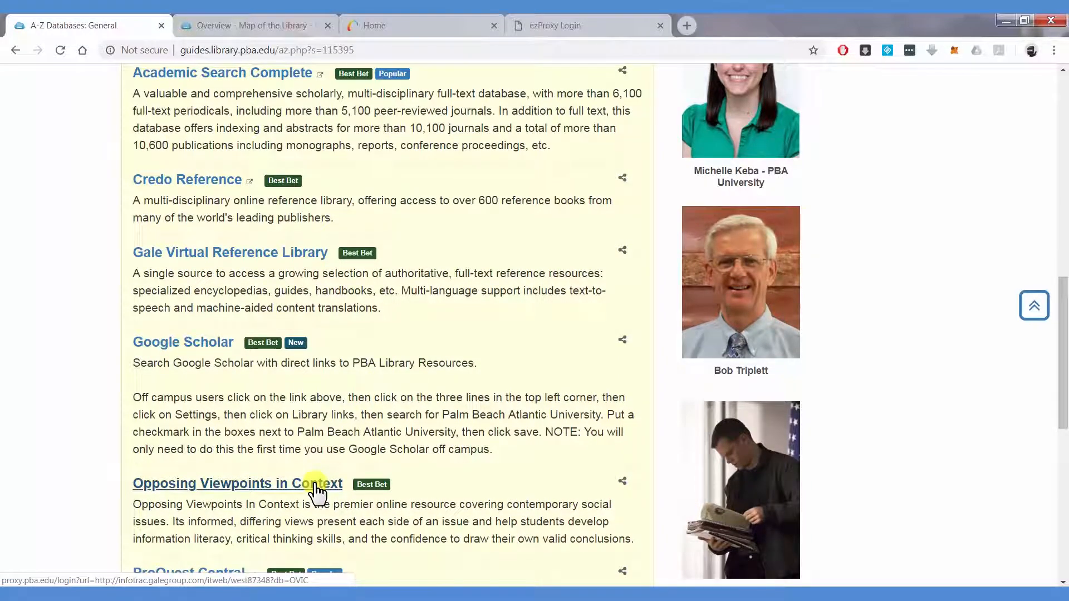
{"action": "mouse_move", "coordinate": [292, 127]}
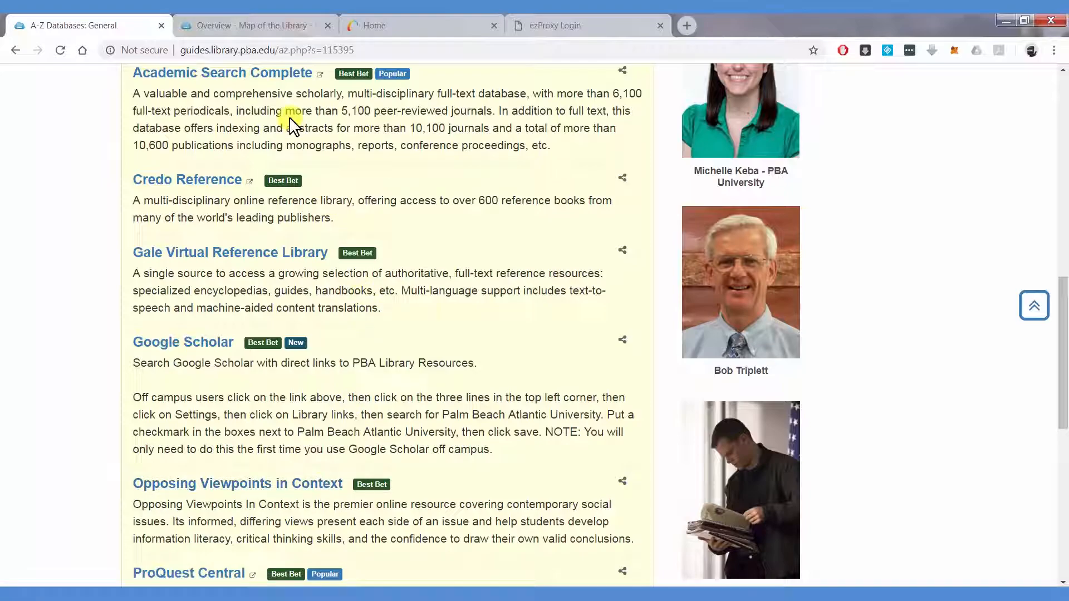
{"action": "mouse_move", "coordinate": [204, 573]}
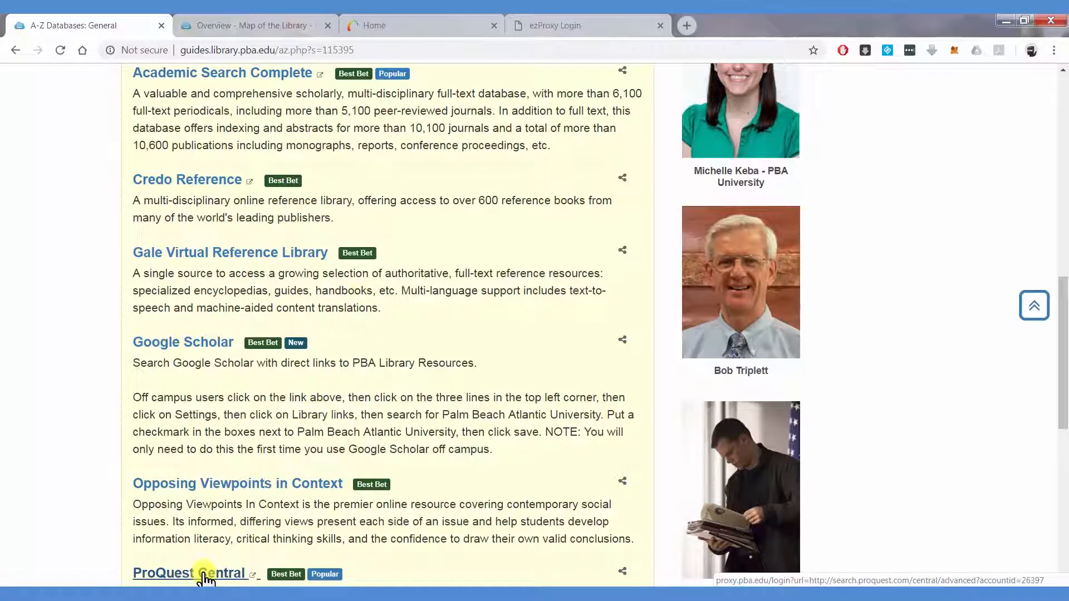
{"action": "scroll", "scroll_direction": "down", "scroll_amount": 3}
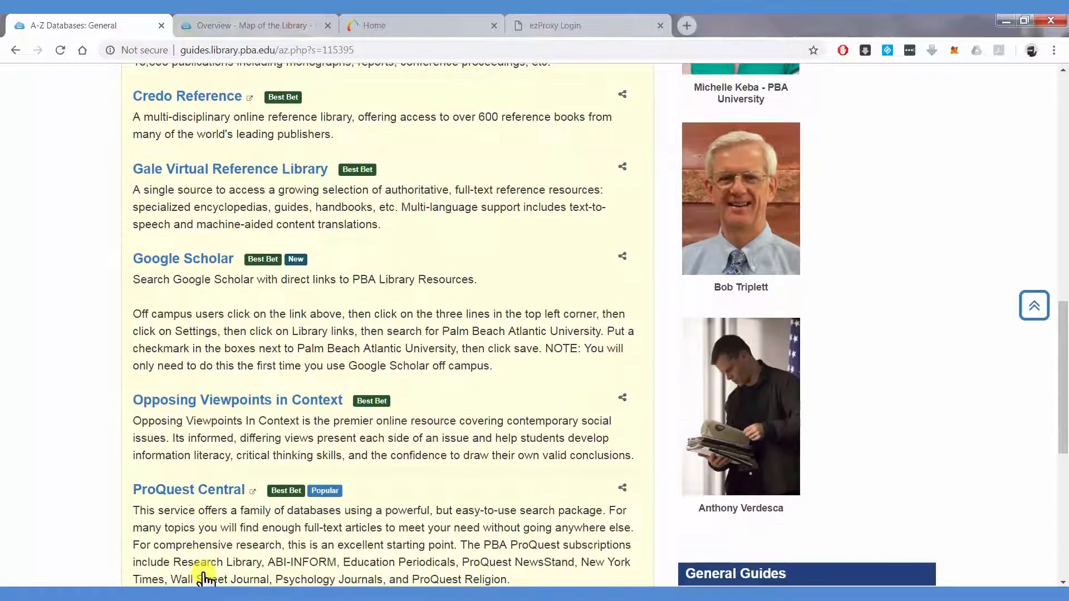
- Open ProQuest Central Advanced Search and enter "global warming" OR "climate change" in row one
{"action": "left_click", "coordinate": [187, 490]}
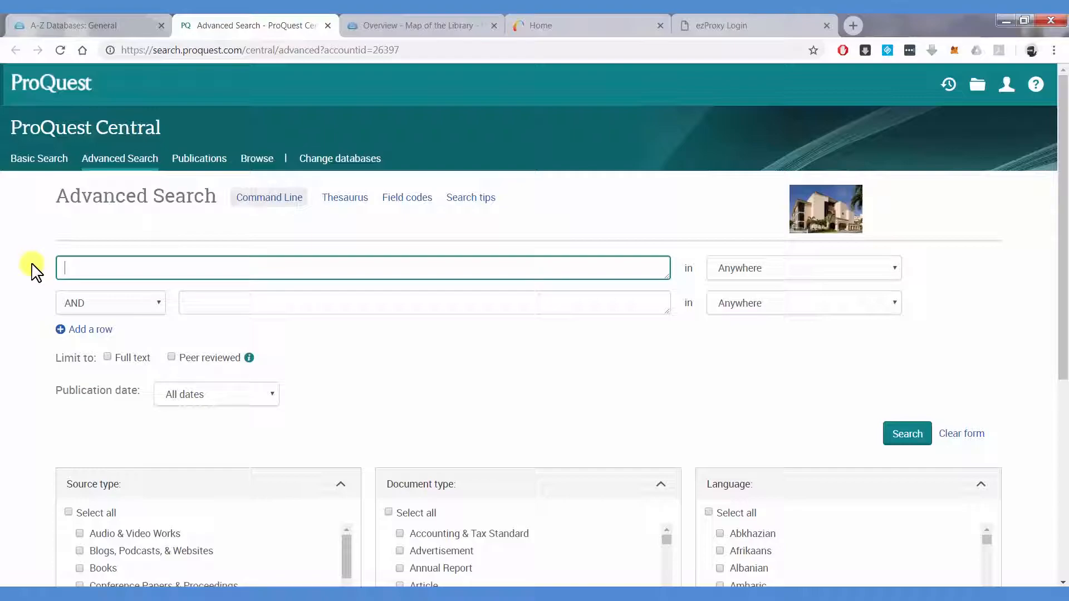
{"action": "type", "text": "\"global"}
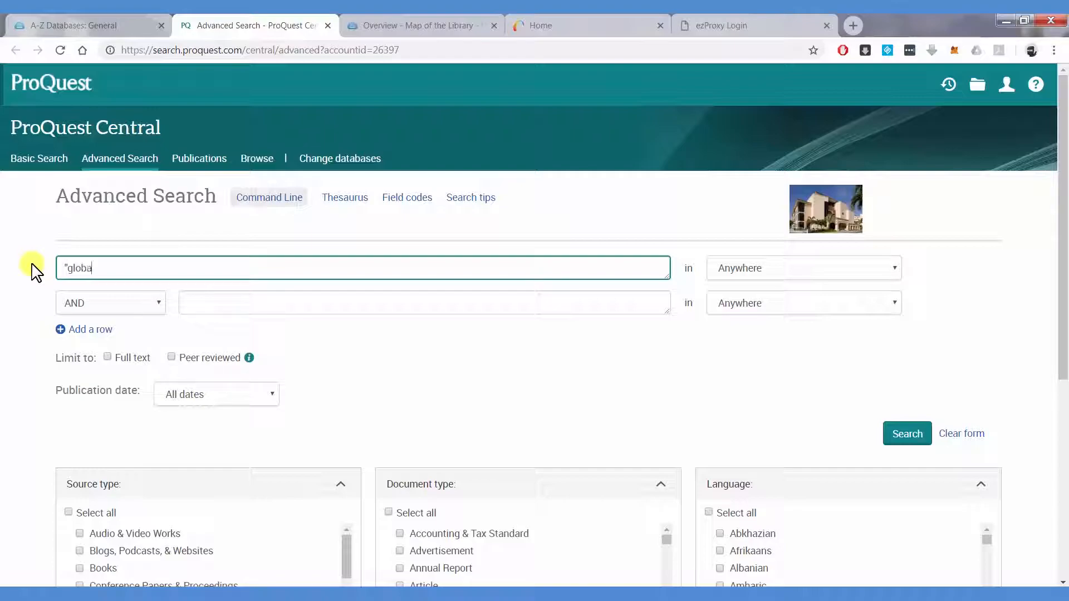
{"action": "type", "text": "l warming"}
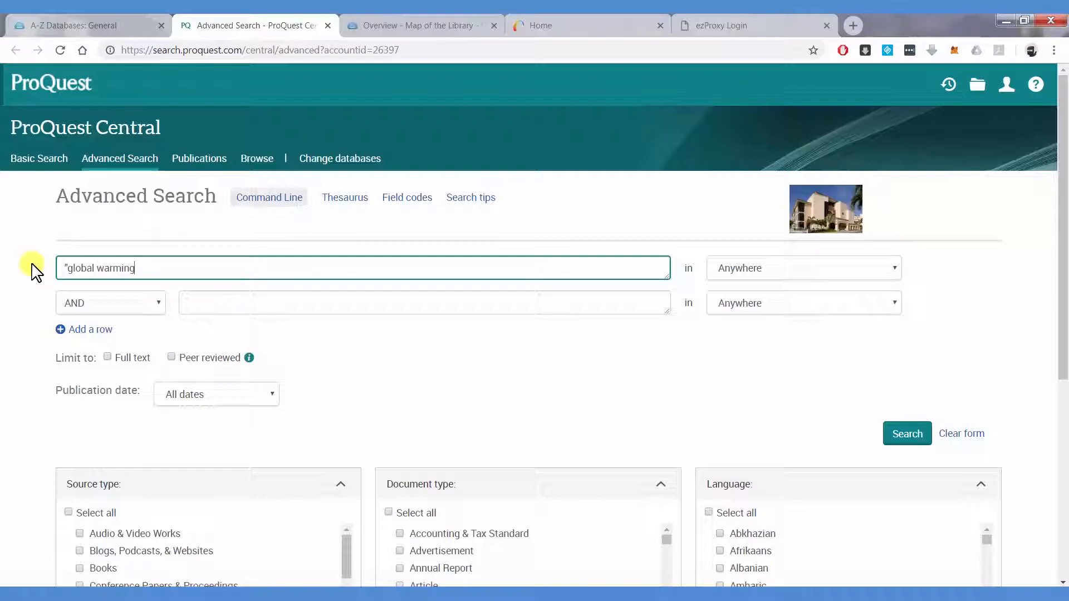
{"action": "type", "text": "OR \""}
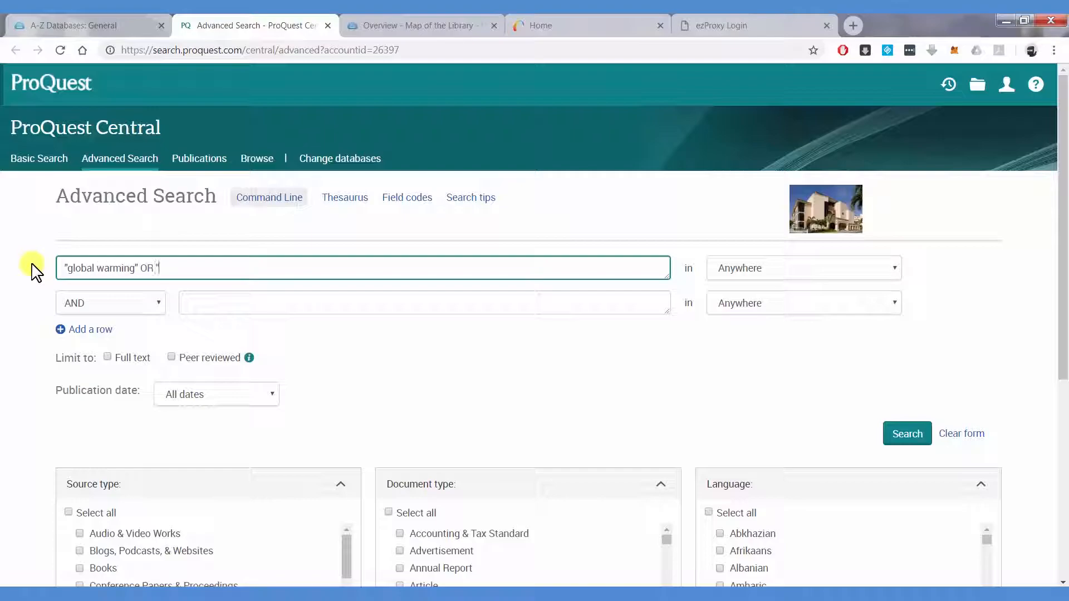
{"action": "type", "text": "climae"}
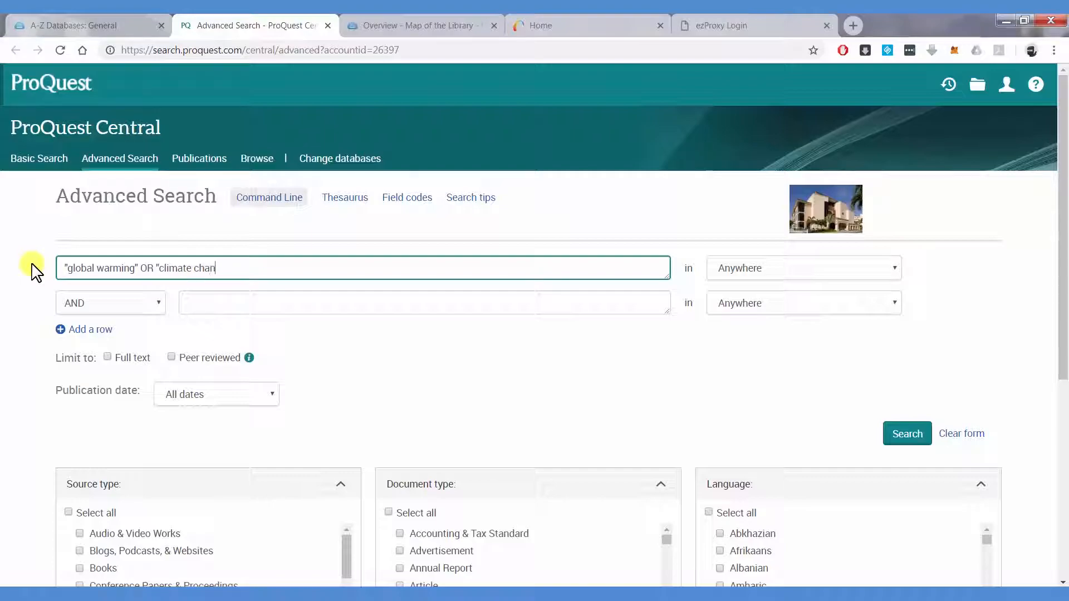
{"action": "type", "text": "ge\""}
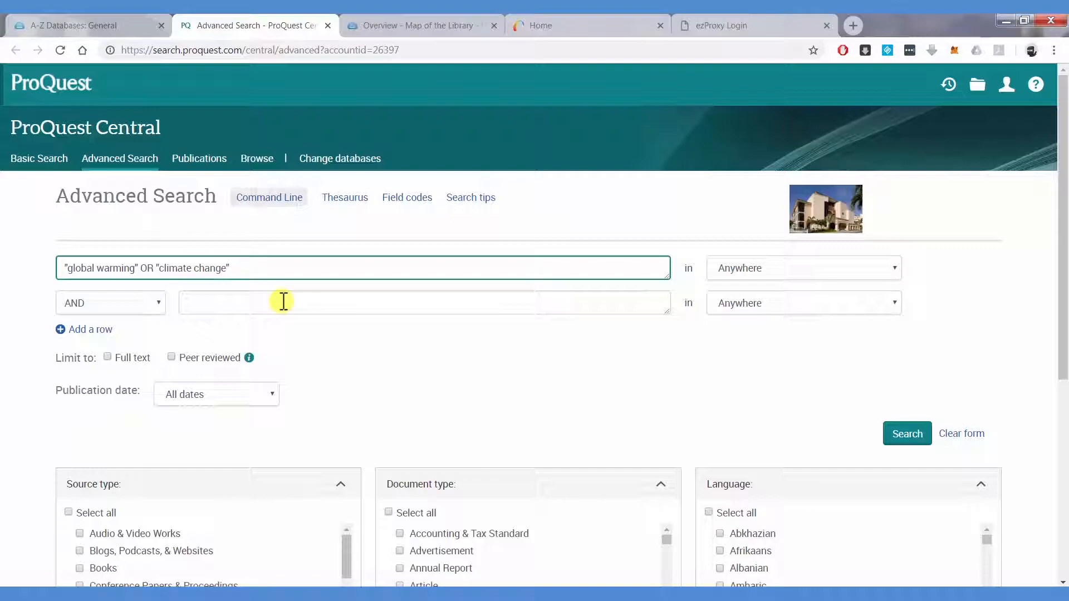
- Add 'famine' as the second AND term and run the search
{"action": "left_click", "coordinate": [423, 303]}
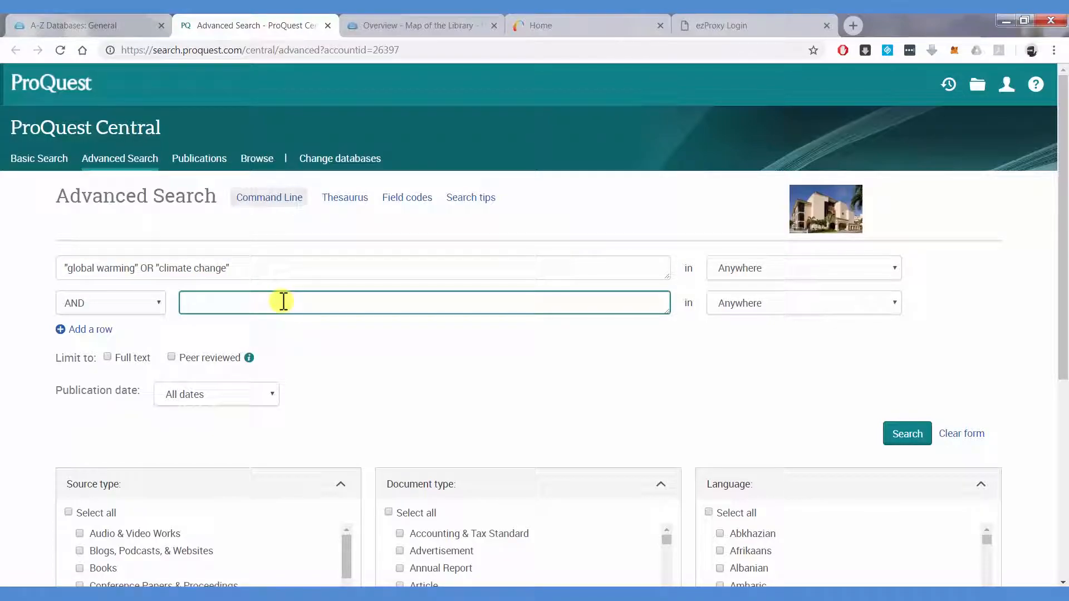
{"action": "type", "text": "famine"}
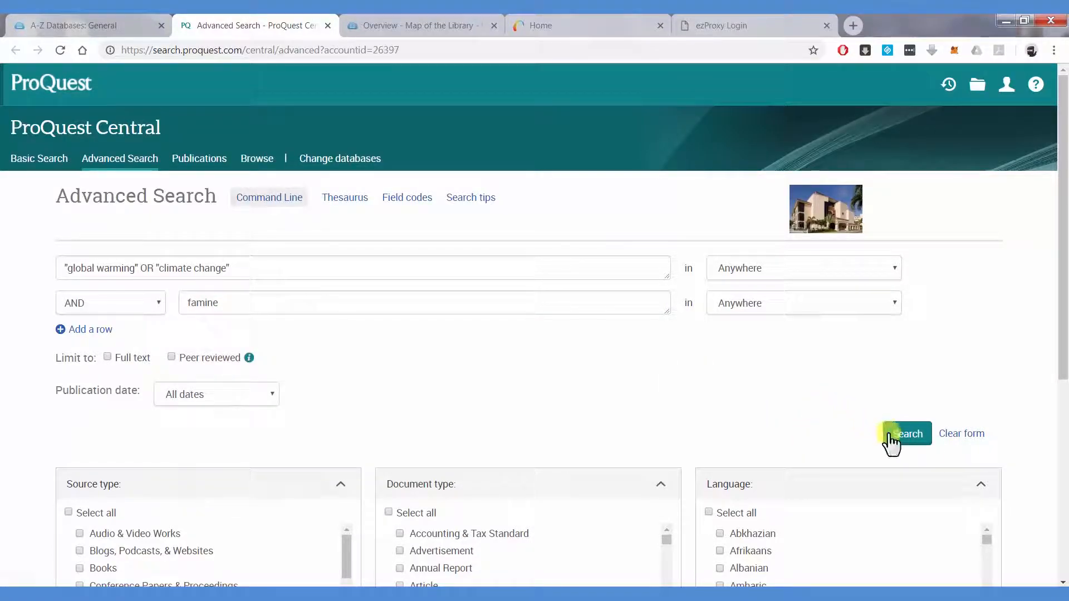
{"action": "left_click", "coordinate": [907, 434]}
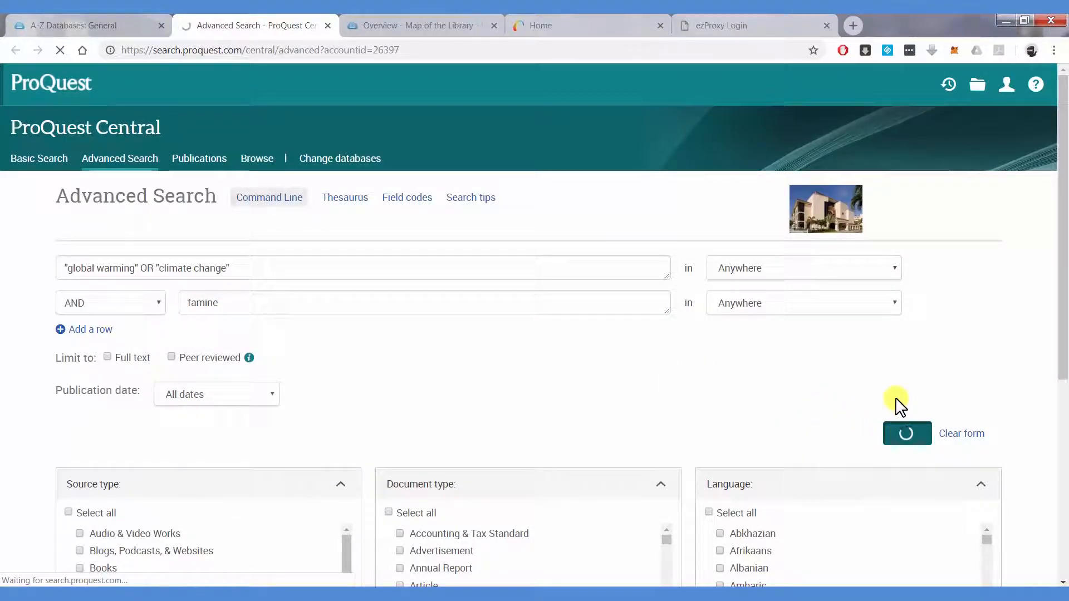
{"action": "left_click", "coordinate": [907, 434]}
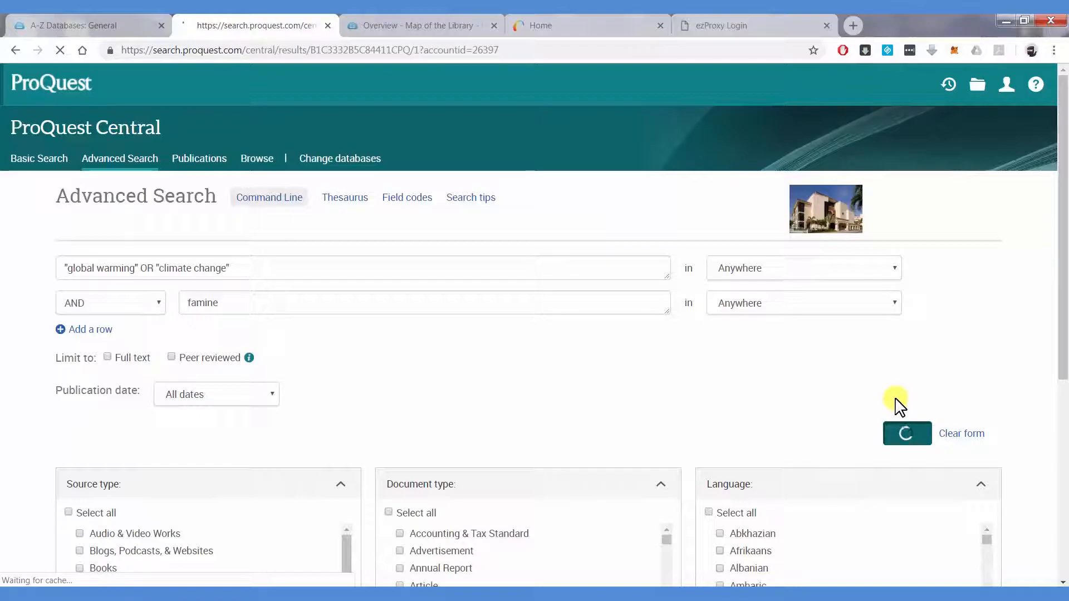
- Scroll through the 28,042 ProQuest Central results for the global warming/climate change and famine search
{"action": "left_click", "coordinate": [906, 434]}
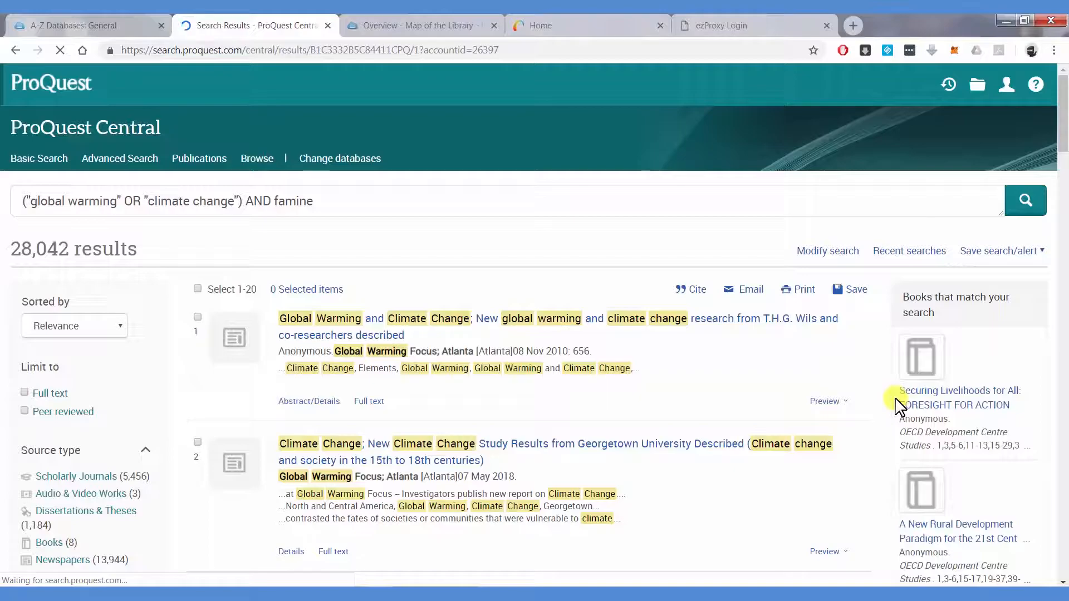
{"action": "scroll", "scroll_direction": "down", "scroll_amount": 3}
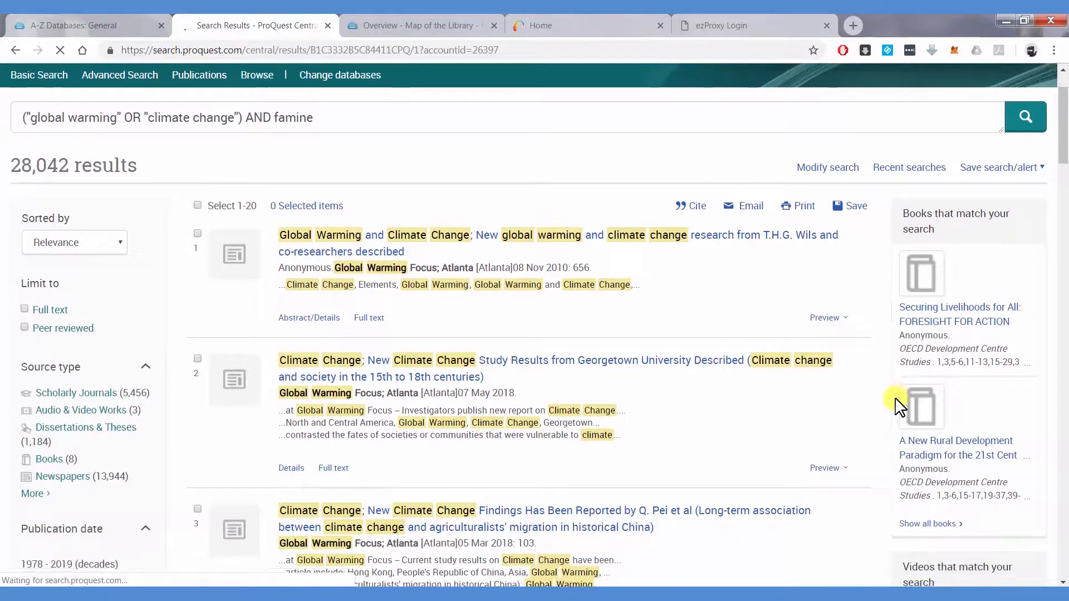
{"action": "scroll", "scroll_direction": "down", "scroll_amount": 3}
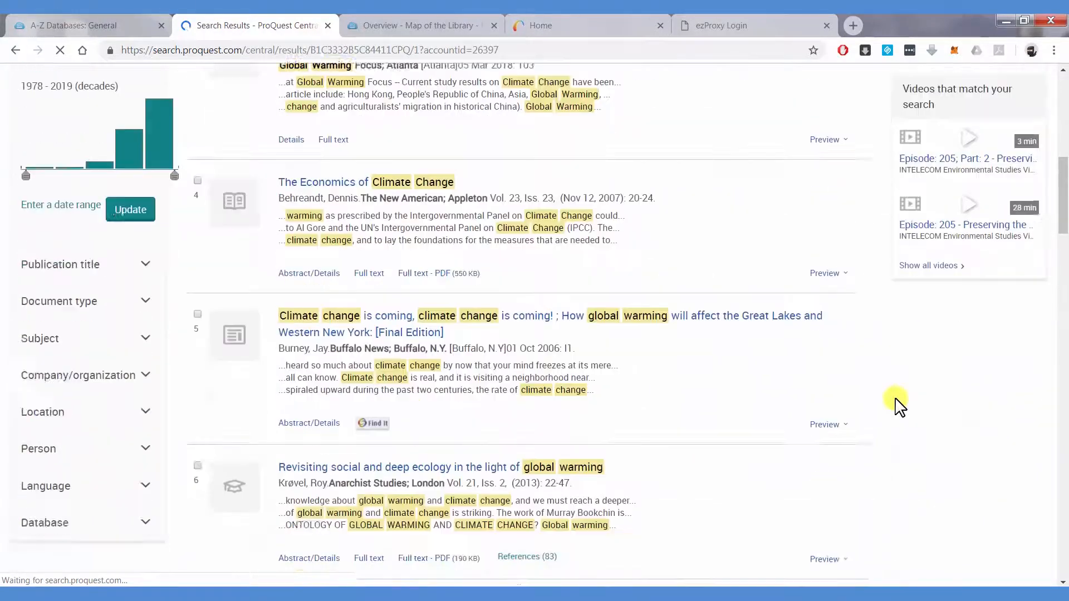
{"action": "scroll", "scroll_direction": "down", "scroll_amount": 3}
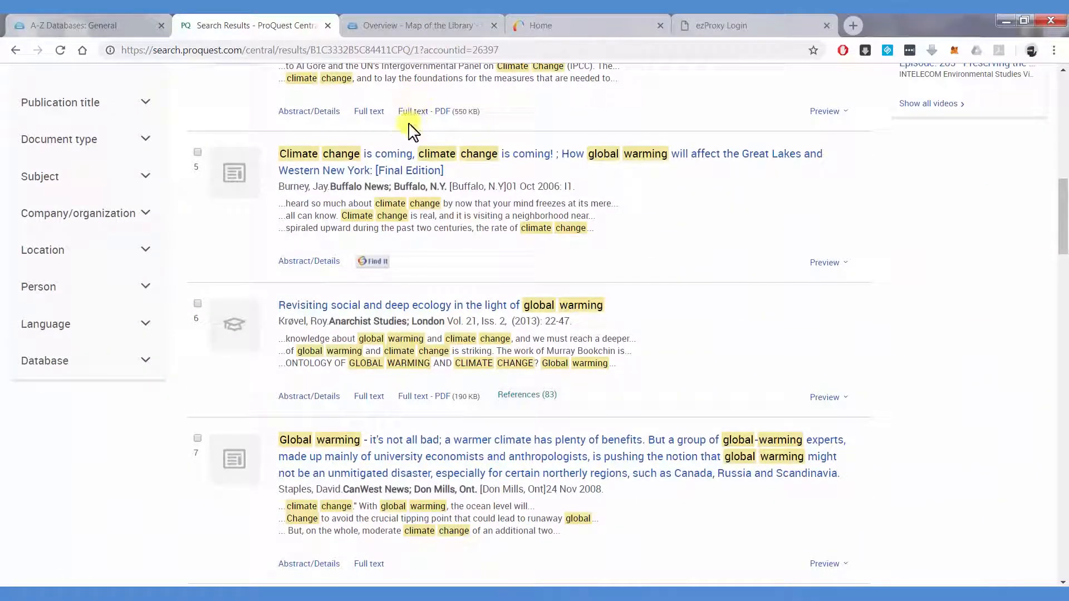
{"action": "mouse_move", "coordinate": [373, 261]}
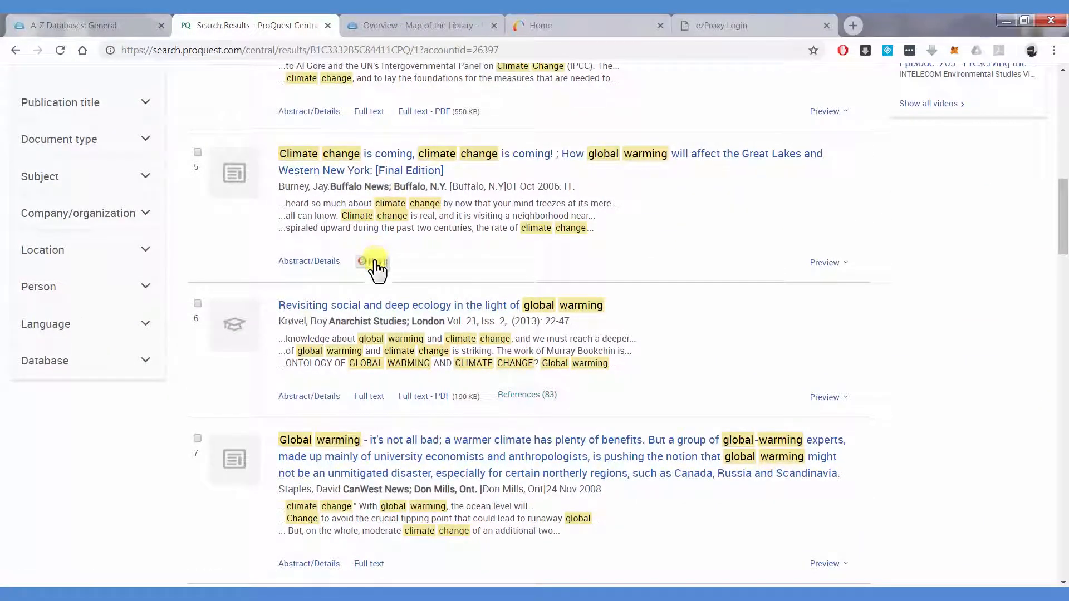